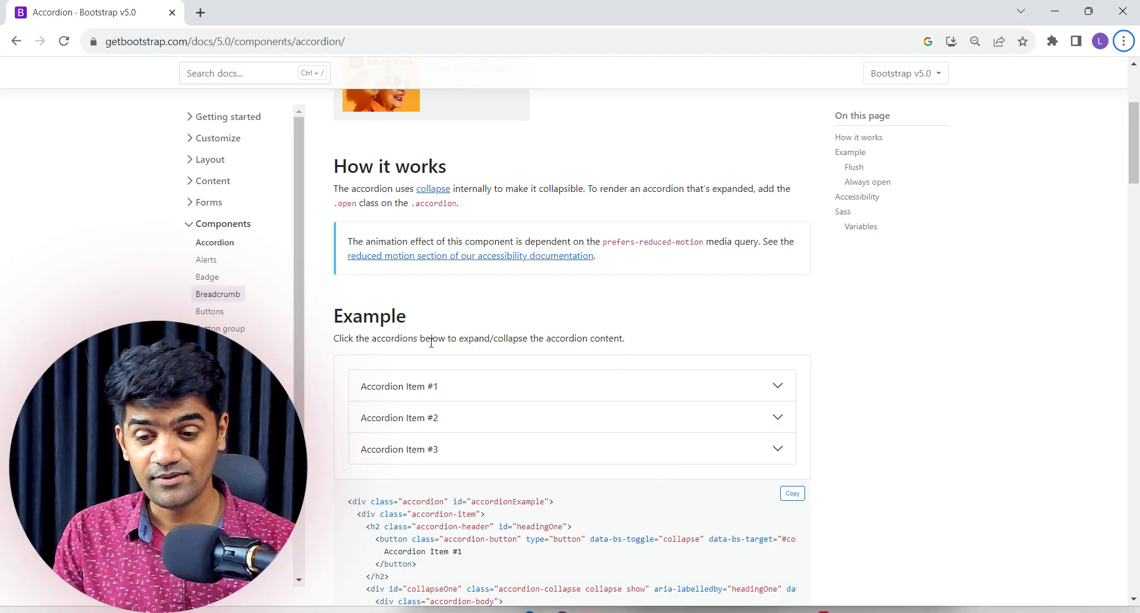
# - Expand the second example accordion item and scroll around the page to review it
pyautogui.click(399, 417)
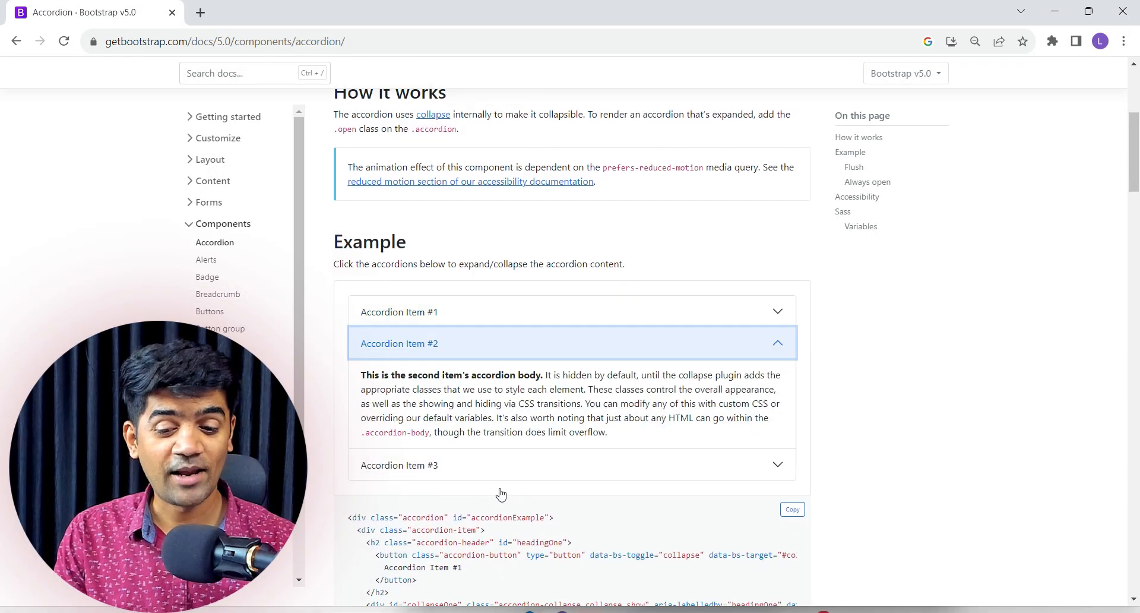
pyautogui.moveTo(524, 319)
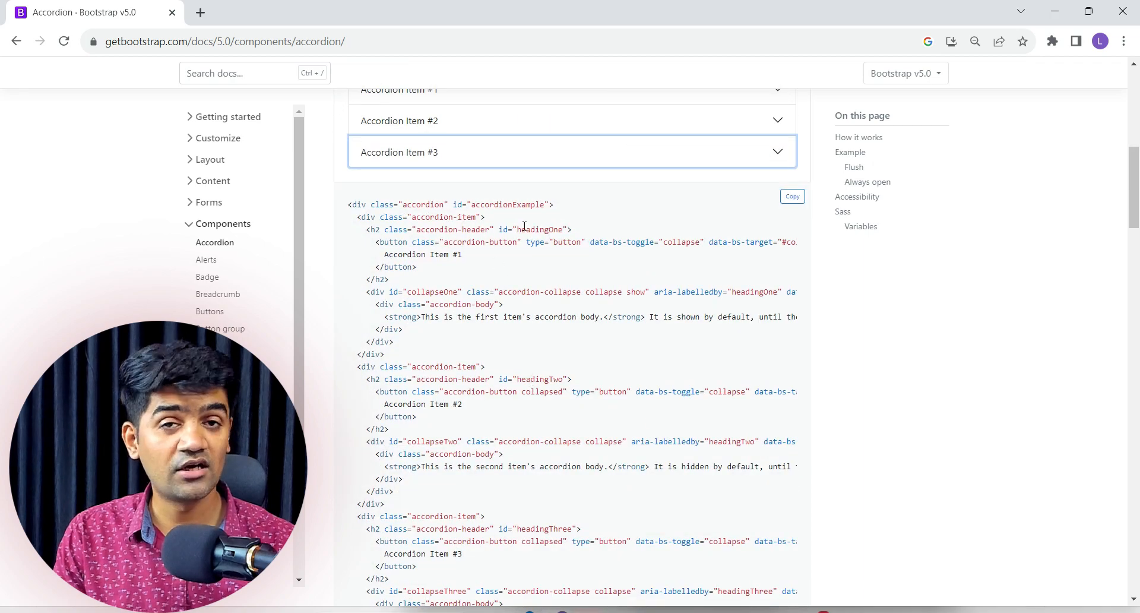
pyautogui.moveTo(351, 209)
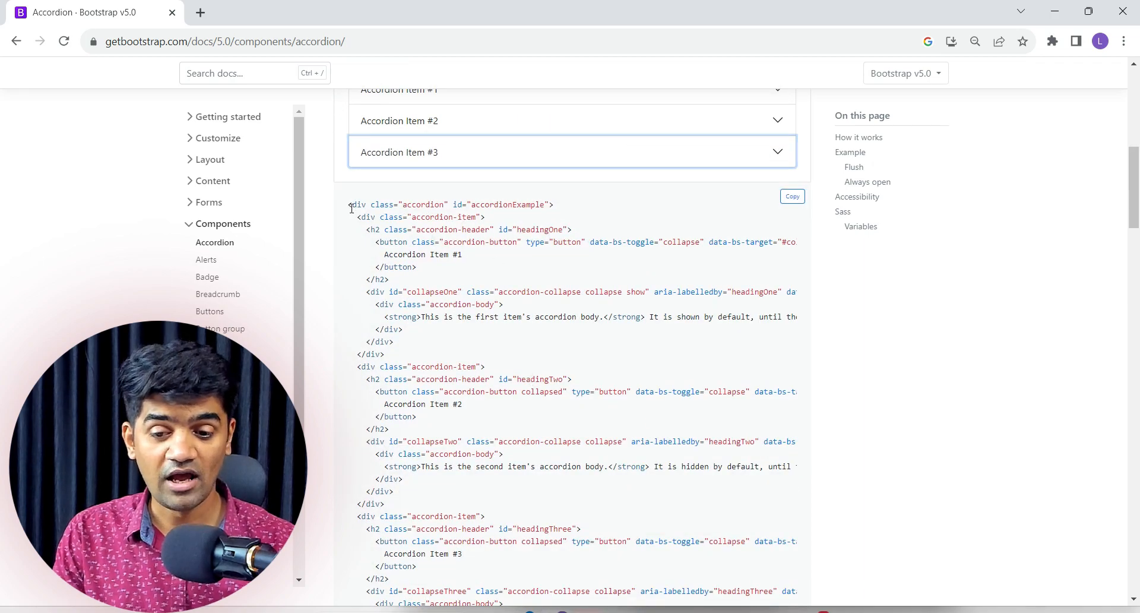
pyautogui.scroll(-3)
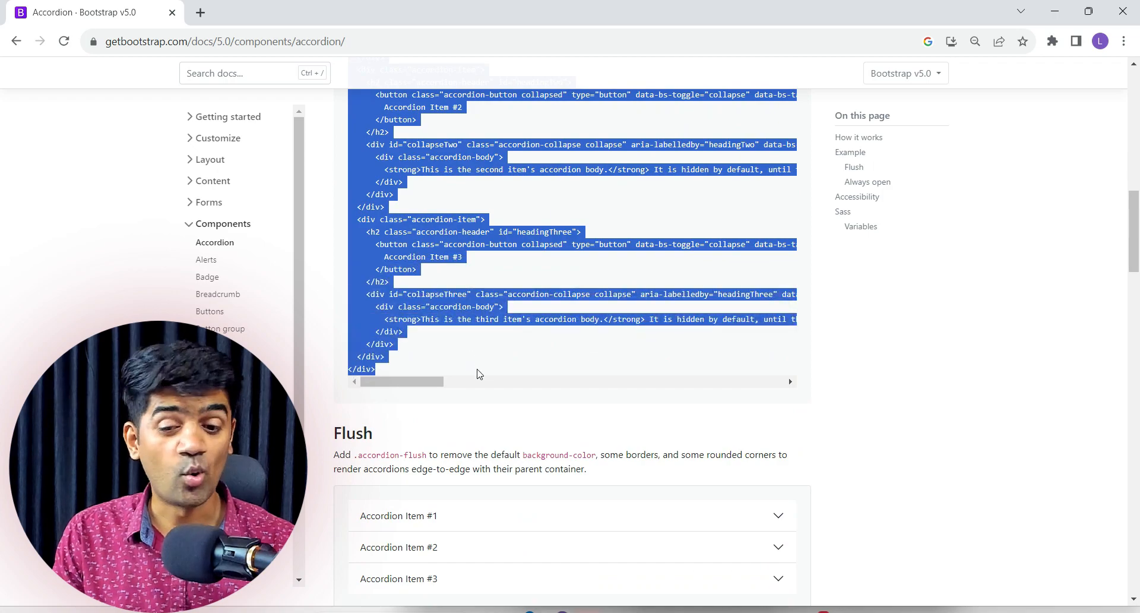
pyautogui.scroll(3)
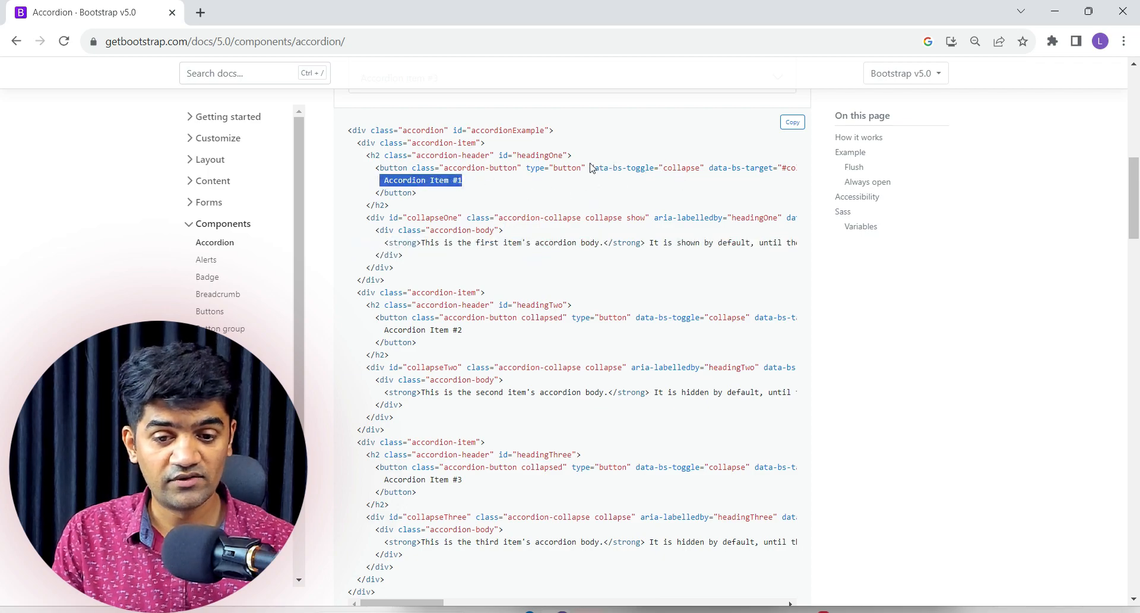
pyautogui.hscroll(3)
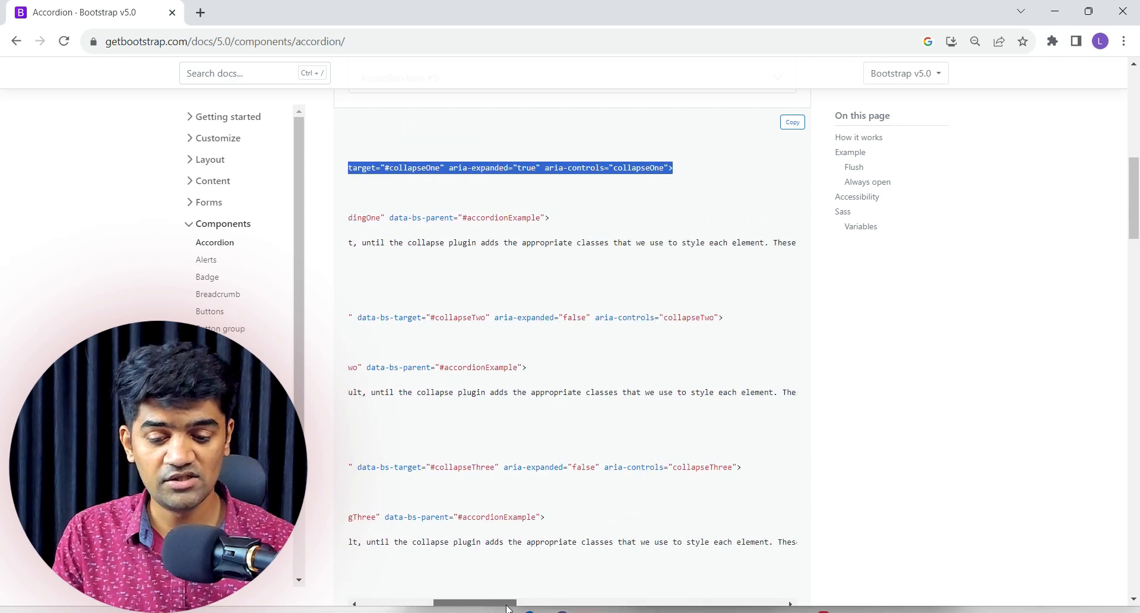
pyautogui.scroll(3)
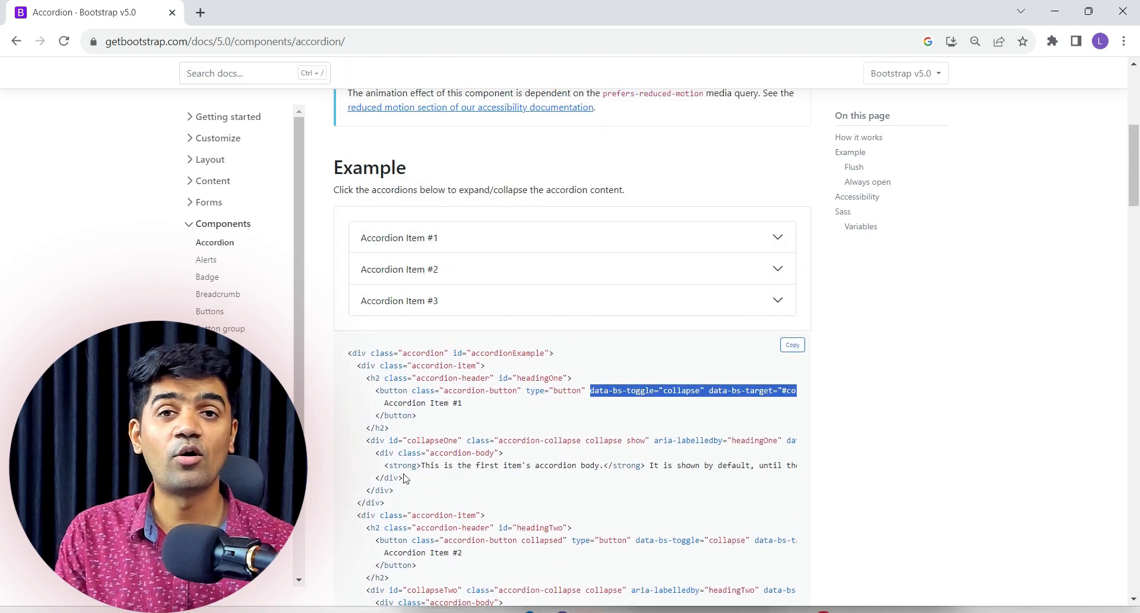
pyautogui.scroll(3)
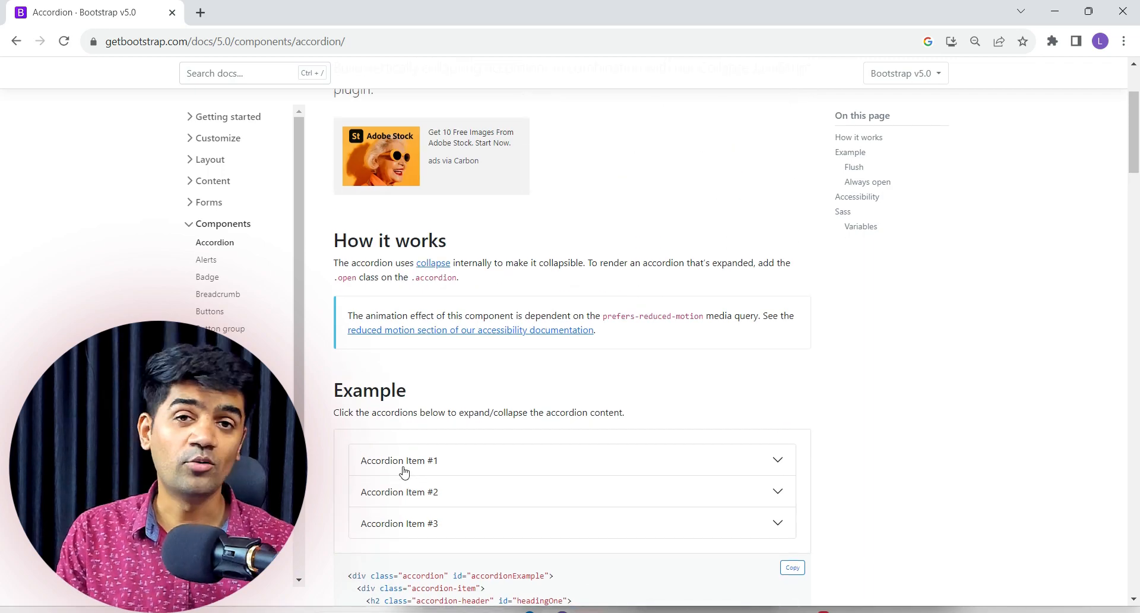
pyautogui.scroll(3)
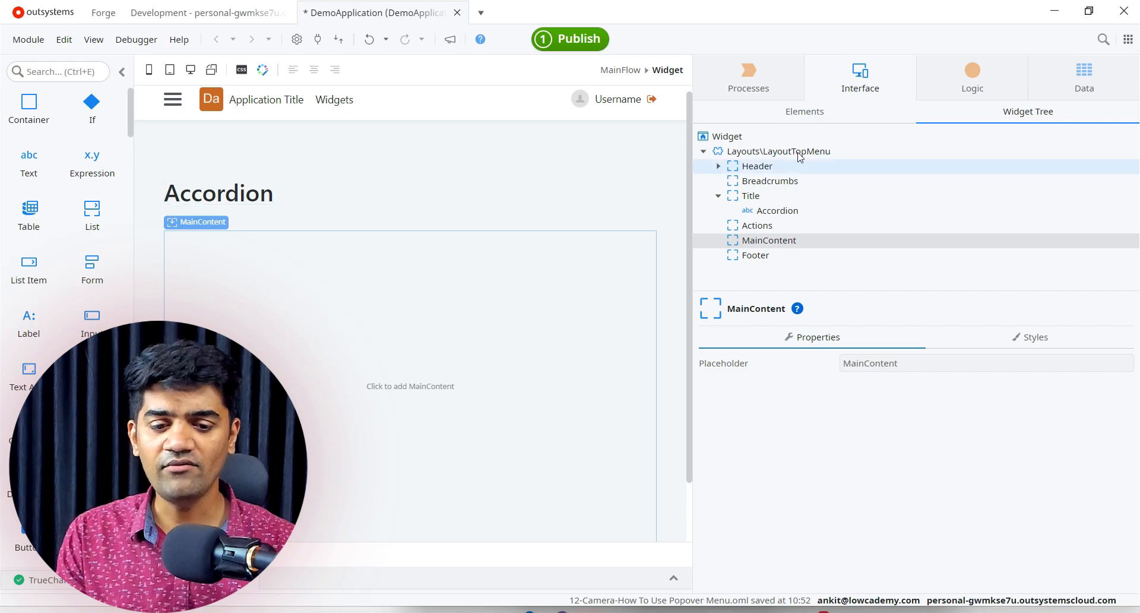
# - Add the Accordion widget found by searching 'acco' to MainContent and select an item
pyautogui.click(804, 111)
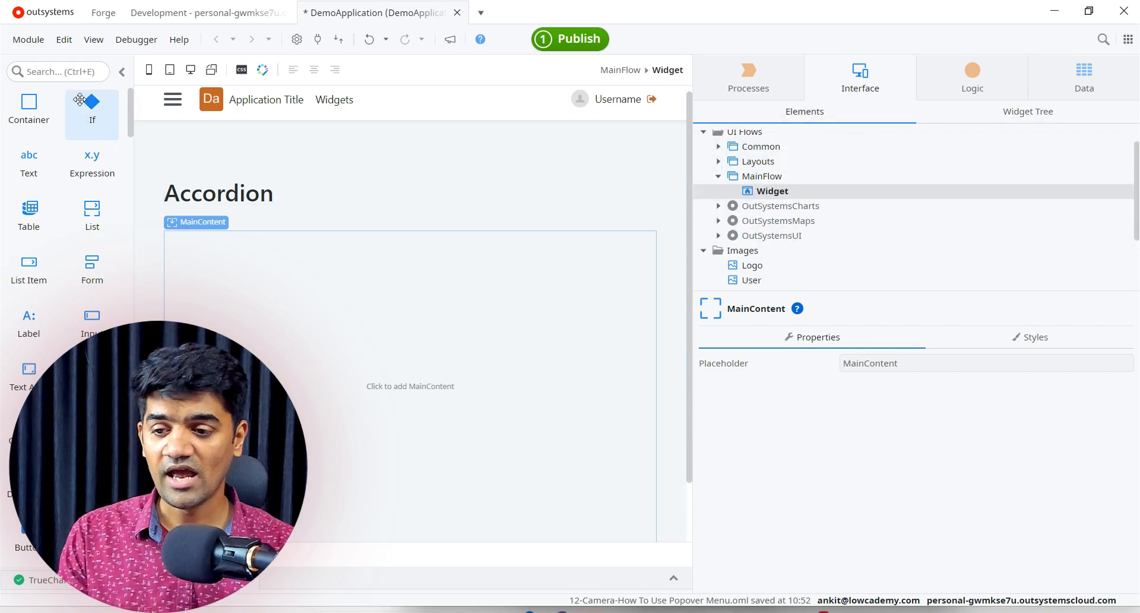
pyautogui.write('acco')
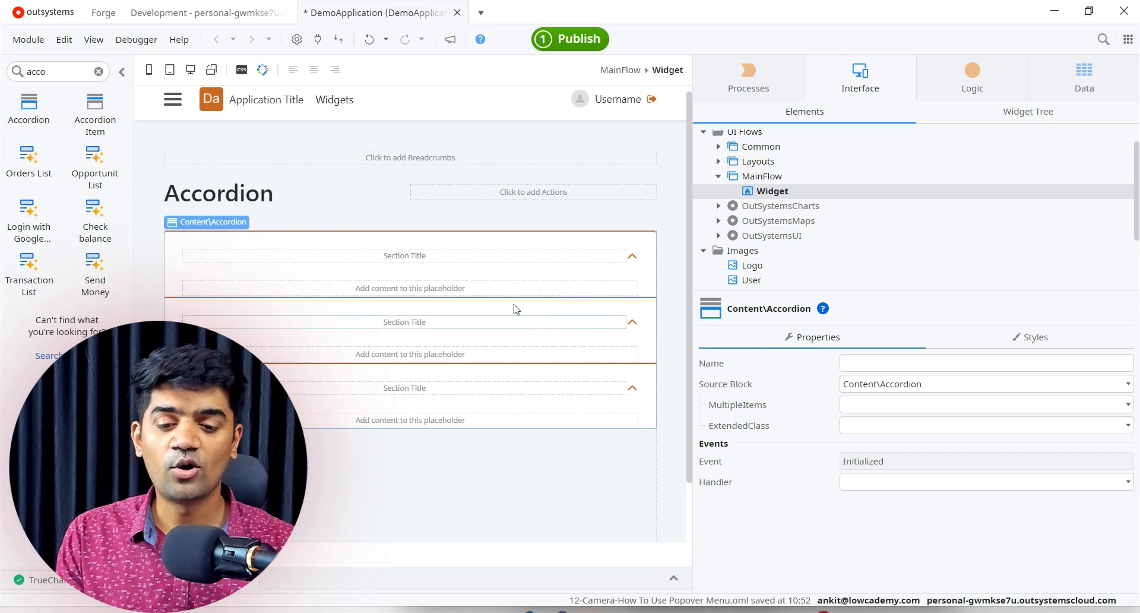
pyautogui.moveTo(418, 381)
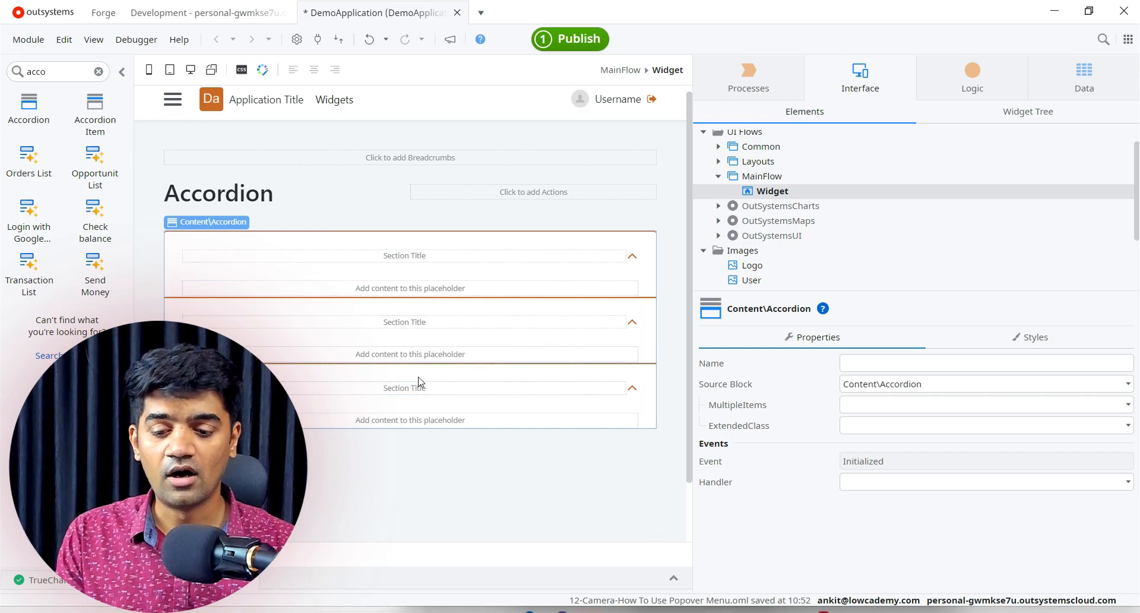
pyautogui.moveTo(479, 438)
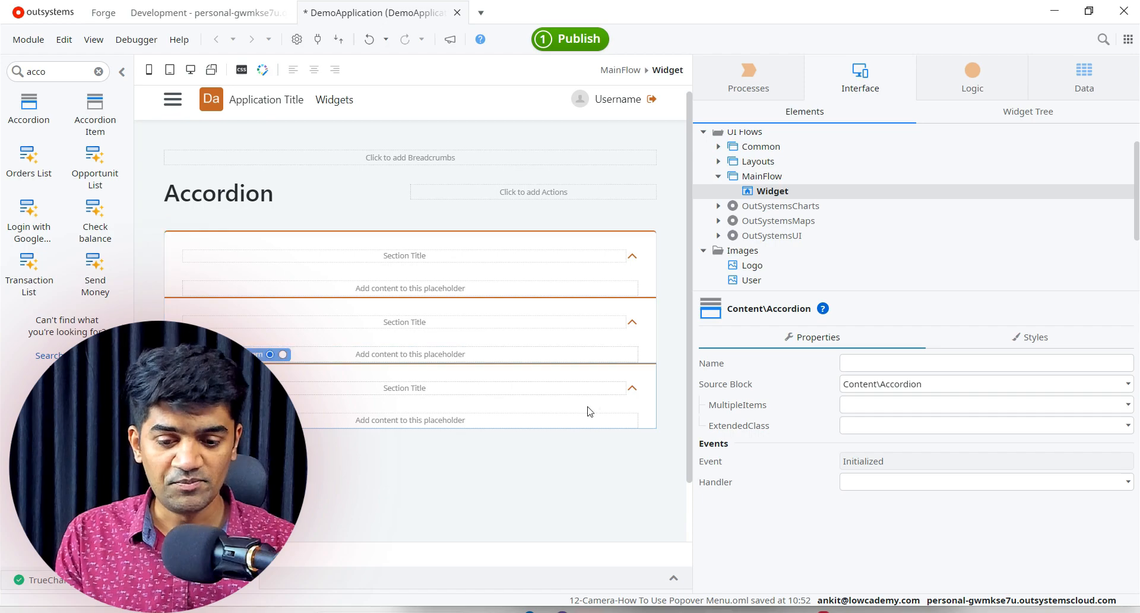
pyautogui.click(409, 288)
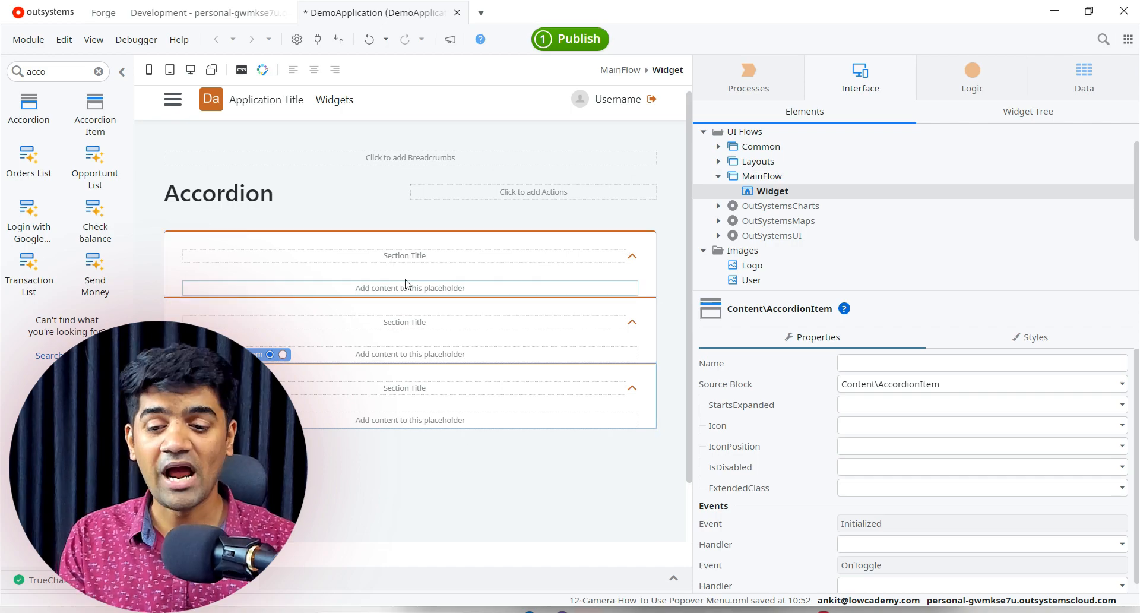
pyautogui.moveTo(485, 363)
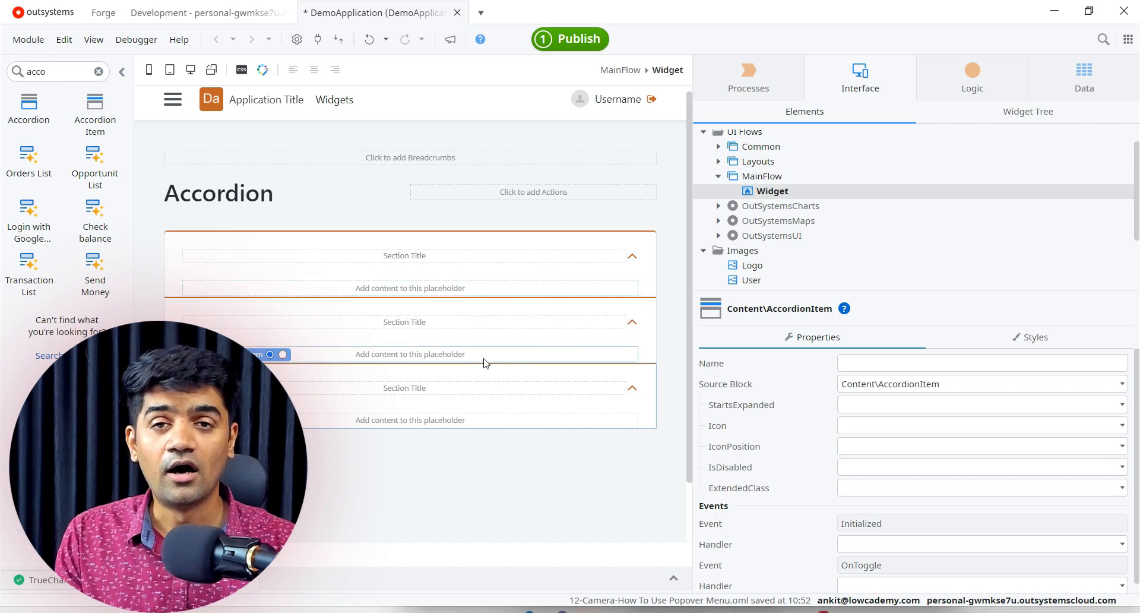
pyautogui.moveTo(601, 429)
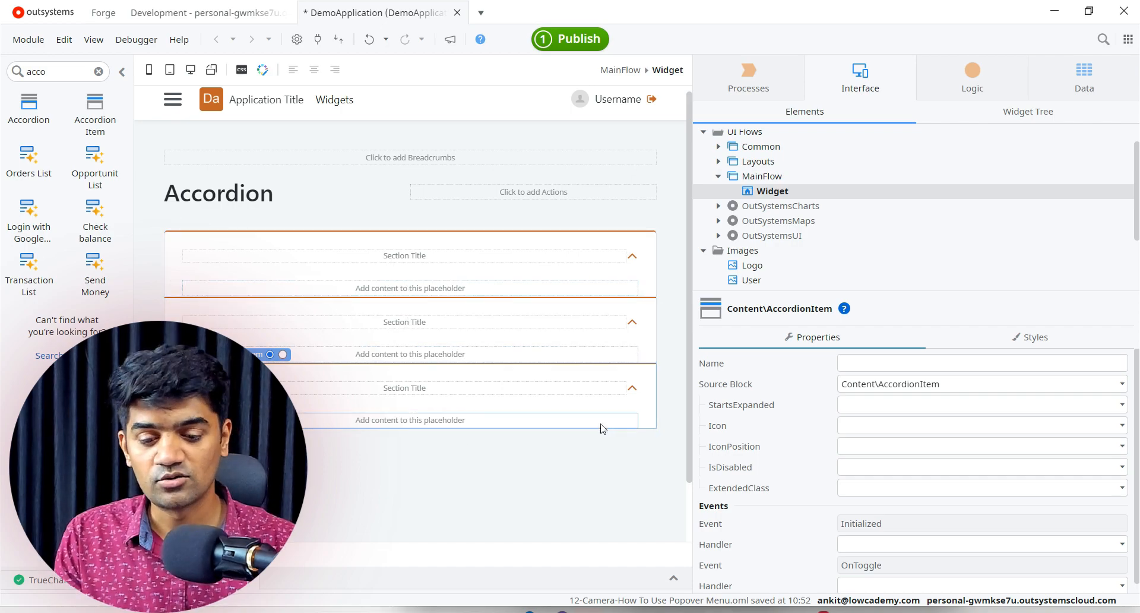
# - Show the Widget Tree and select the Accordion to inspect its properties
pyautogui.click(1028, 111)
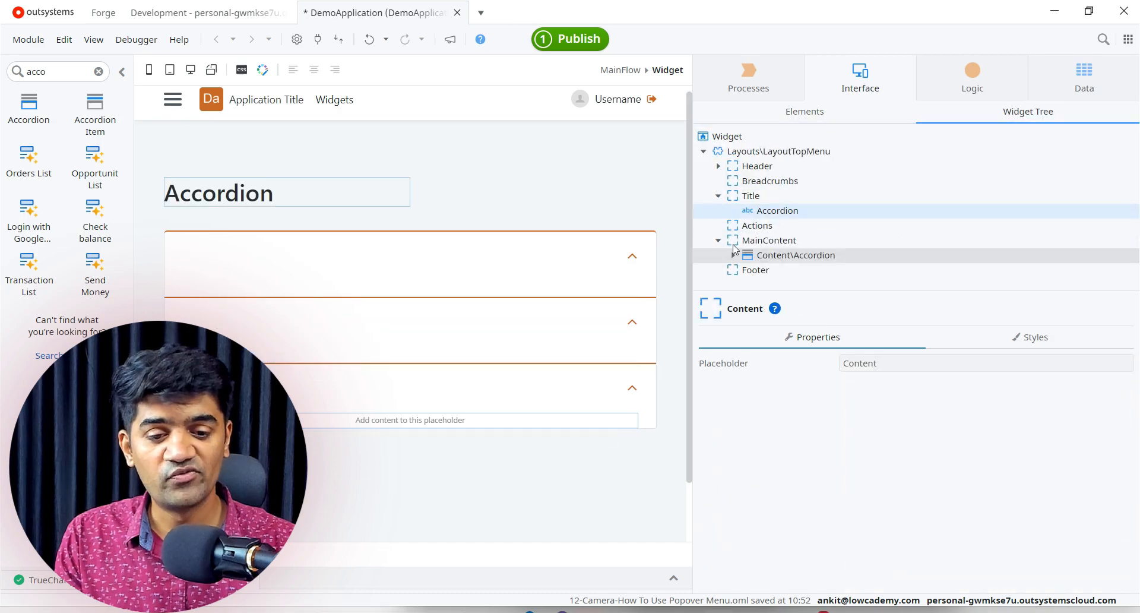
pyautogui.click(796, 256)
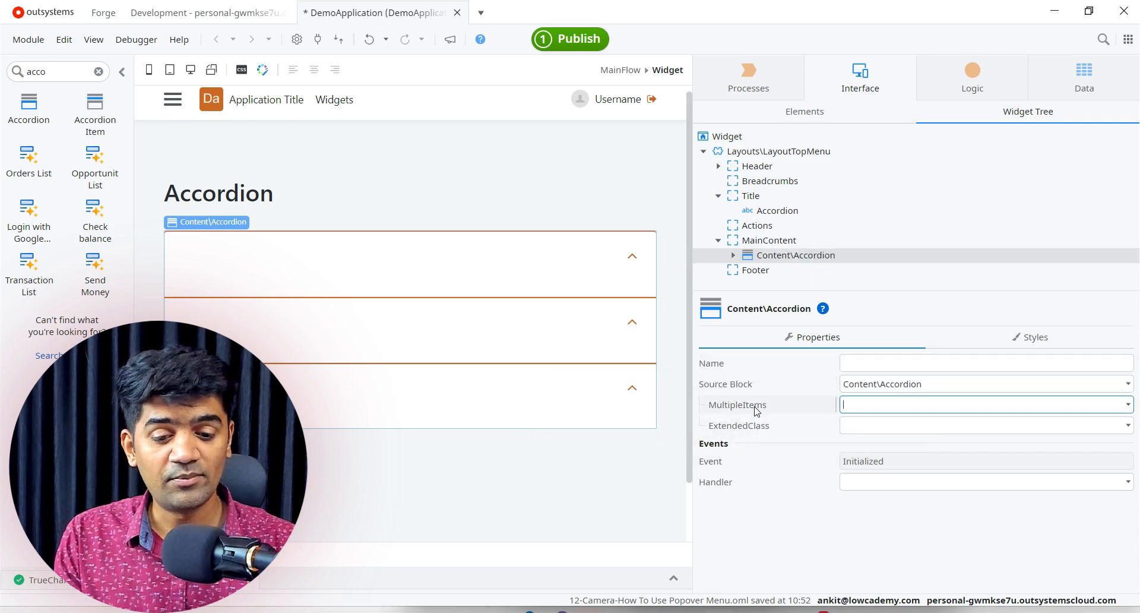
pyautogui.moveTo(736, 405)
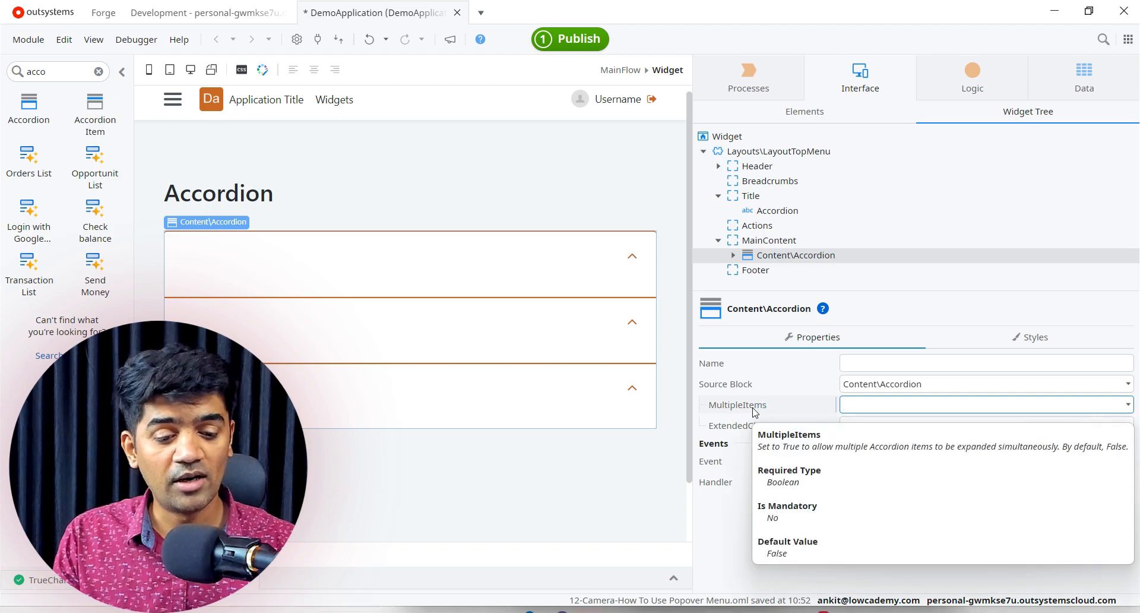
pyautogui.moveTo(765, 406)
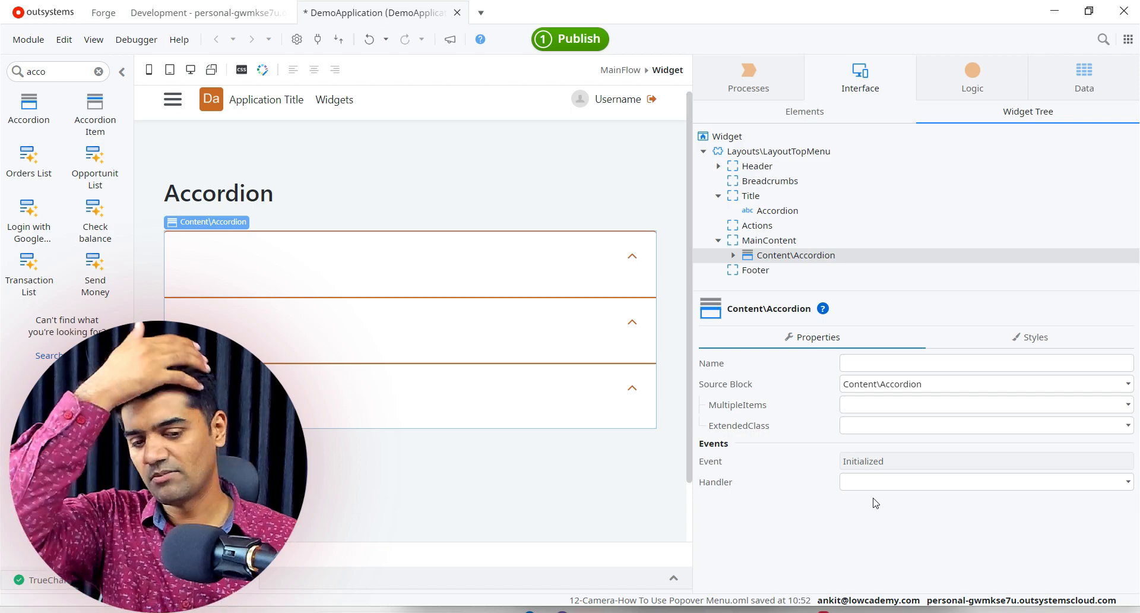
pyautogui.moveTo(791, 458)
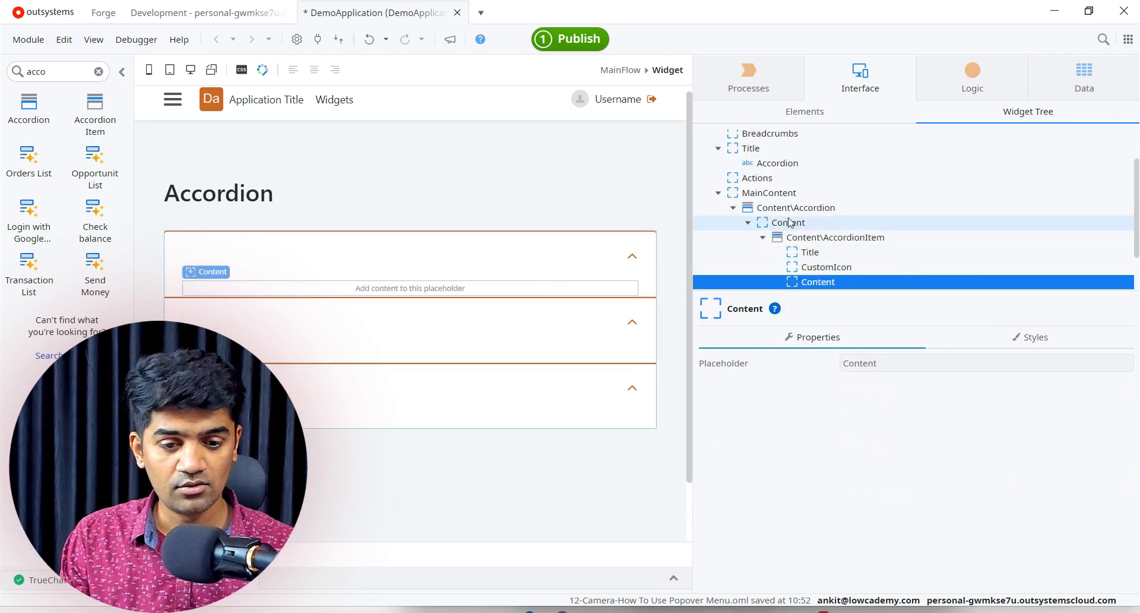
pyautogui.click(834, 237)
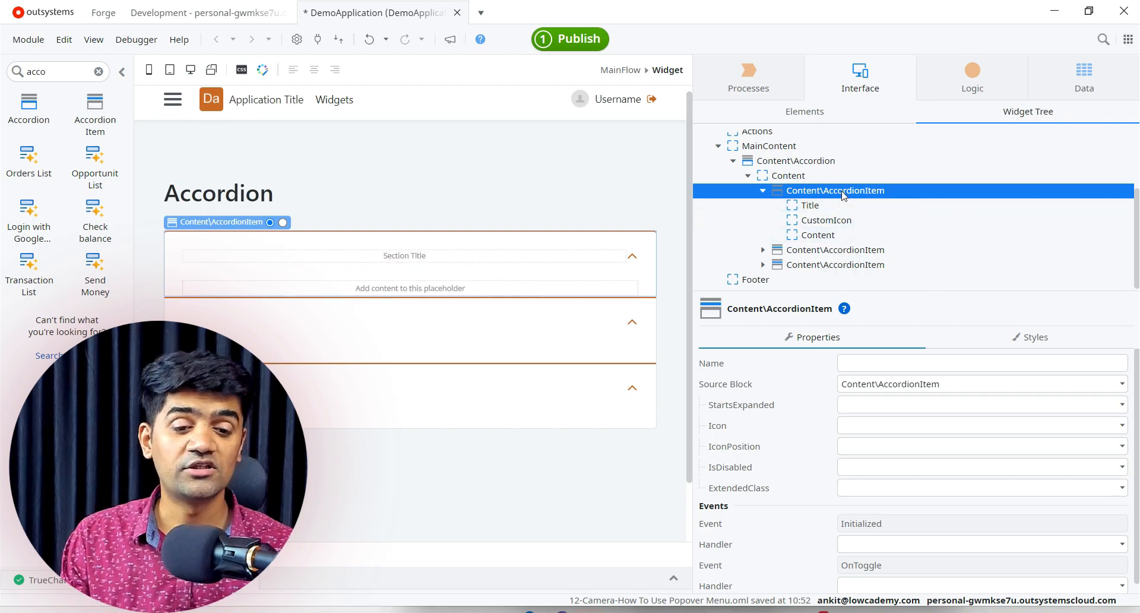
pyautogui.moveTo(836, 190)
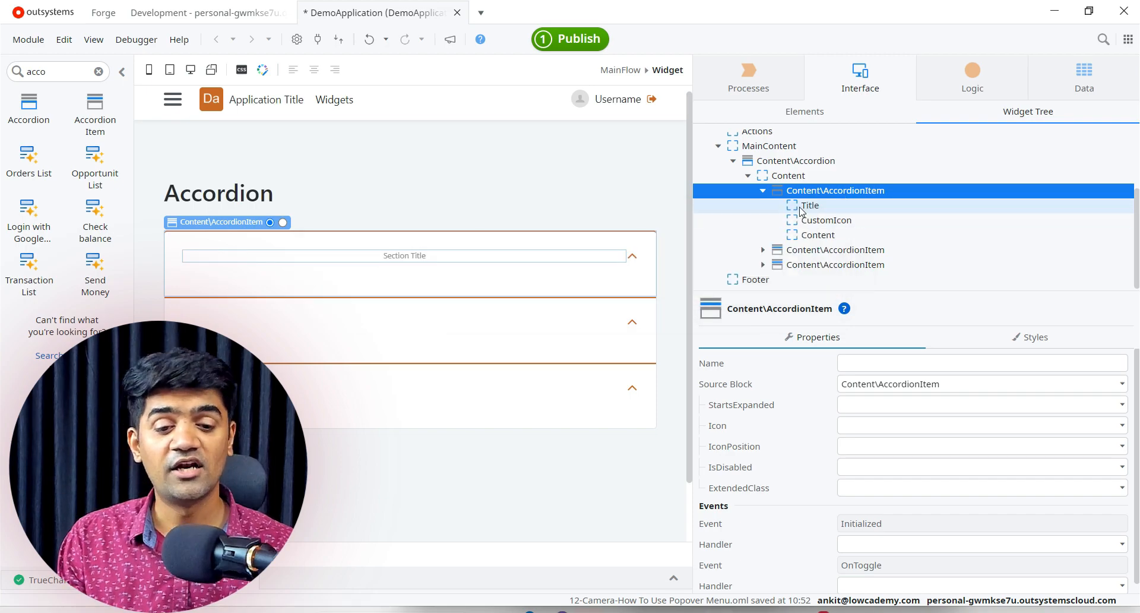
pyautogui.click(809, 205)
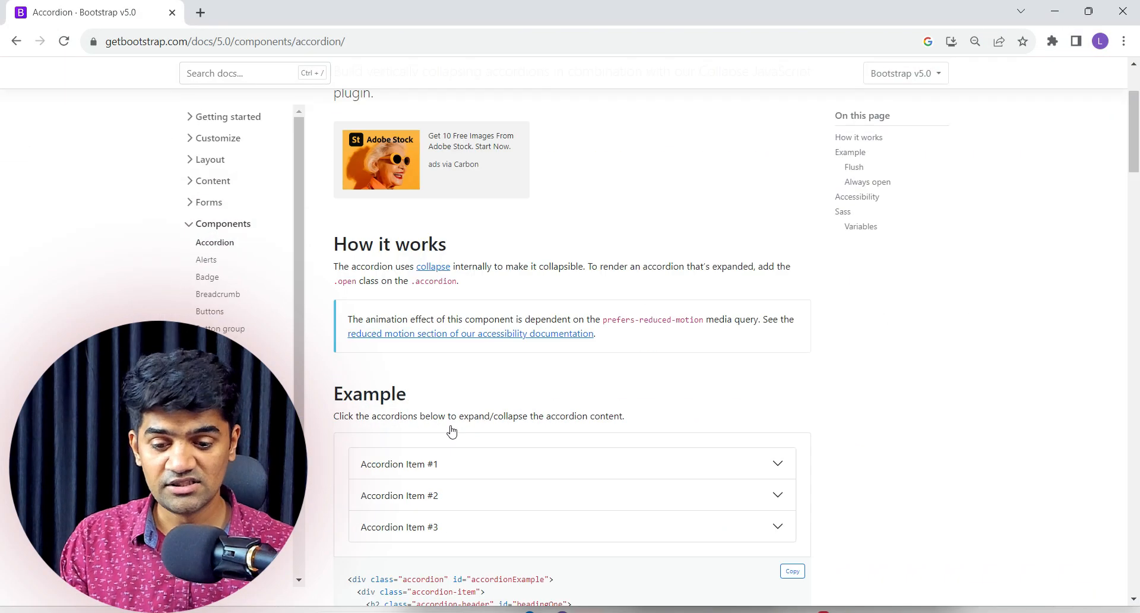
# - Scroll down the Bootstrap docs to the accordion example
pyautogui.scroll(-3)
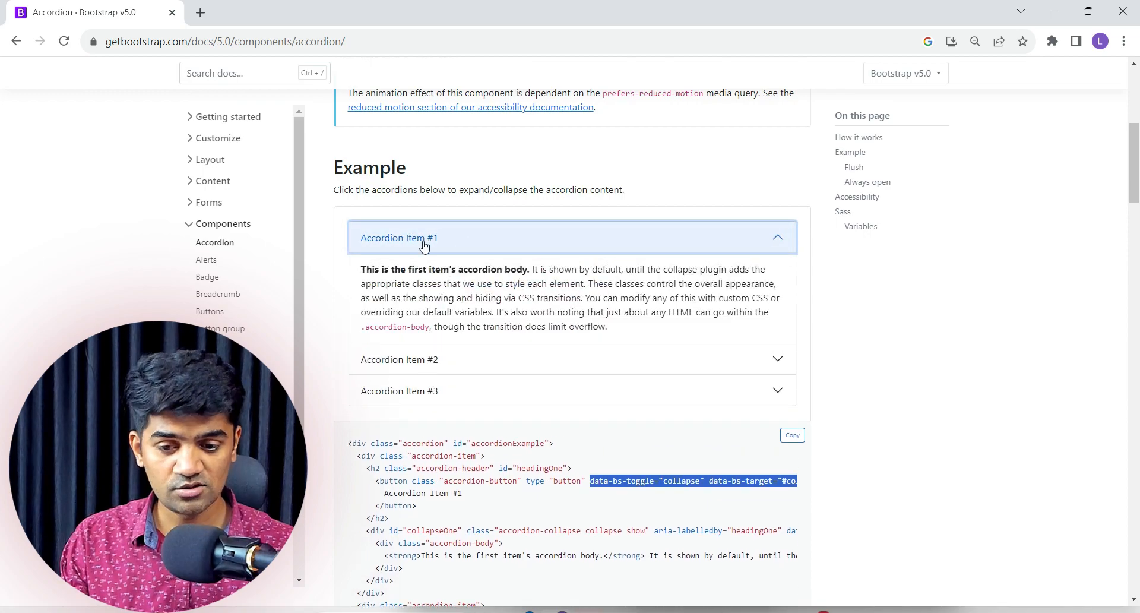
pyautogui.moveTo(780, 245)
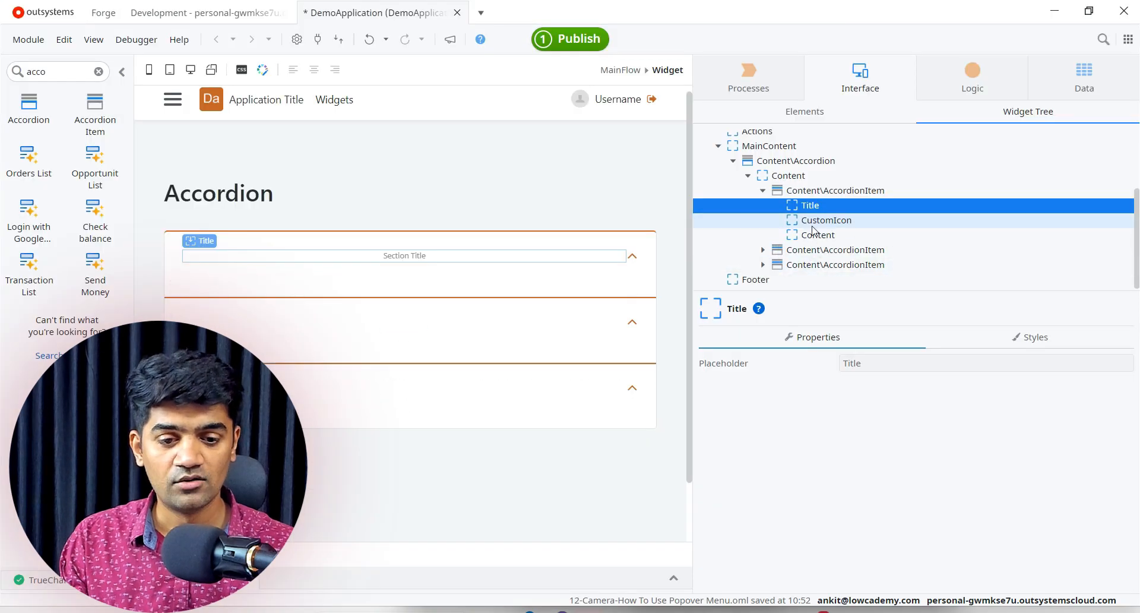
pyautogui.click(825, 220)
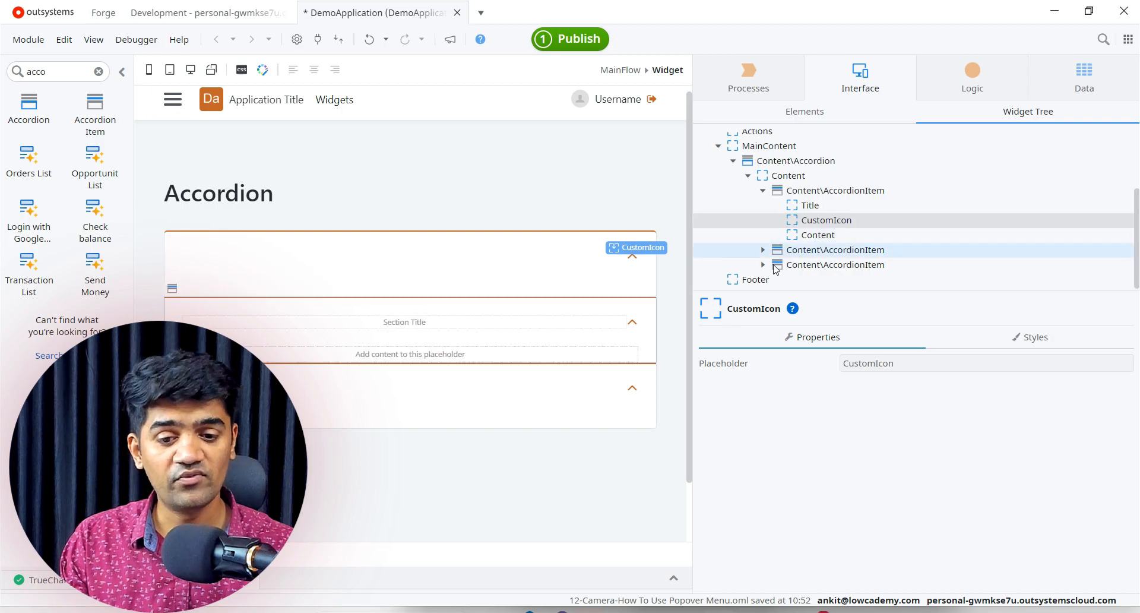
pyautogui.click(824, 220)
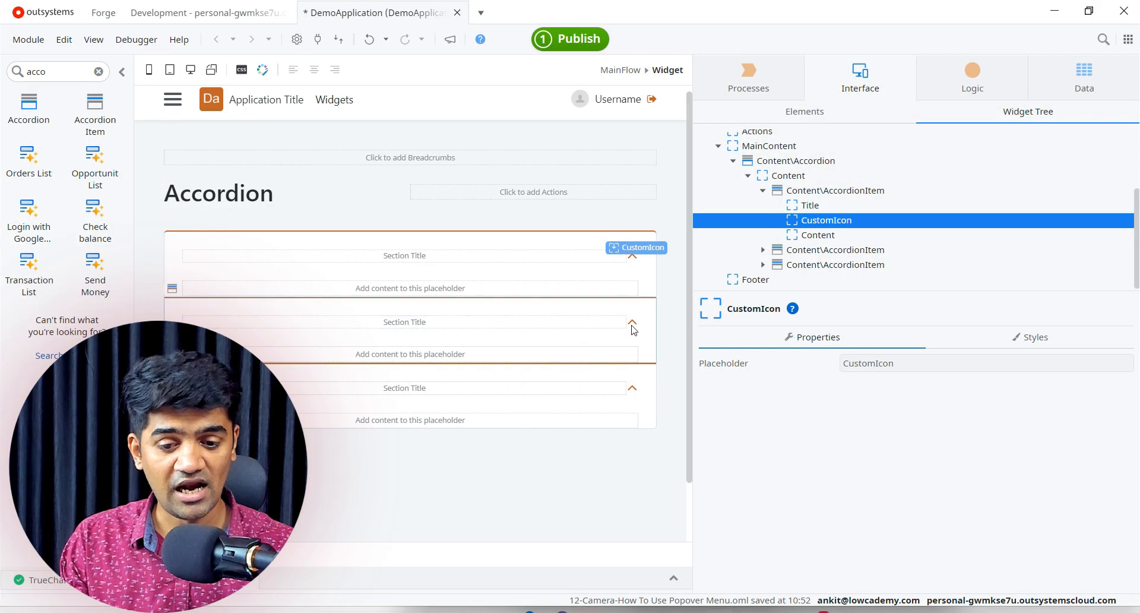
pyautogui.rightClick(807, 204)
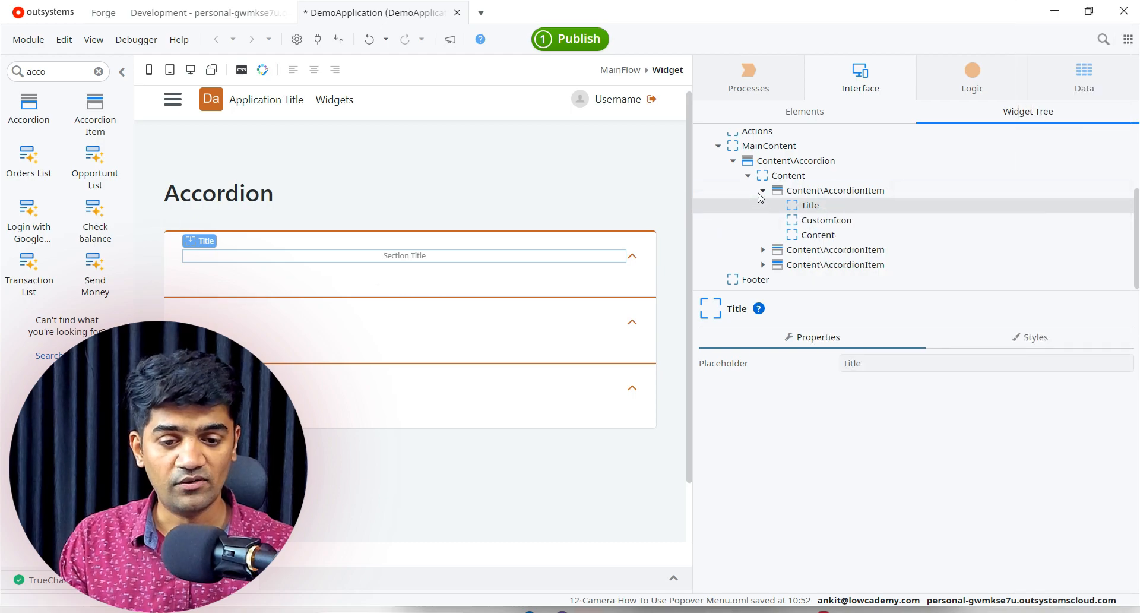
pyautogui.click(786, 220)
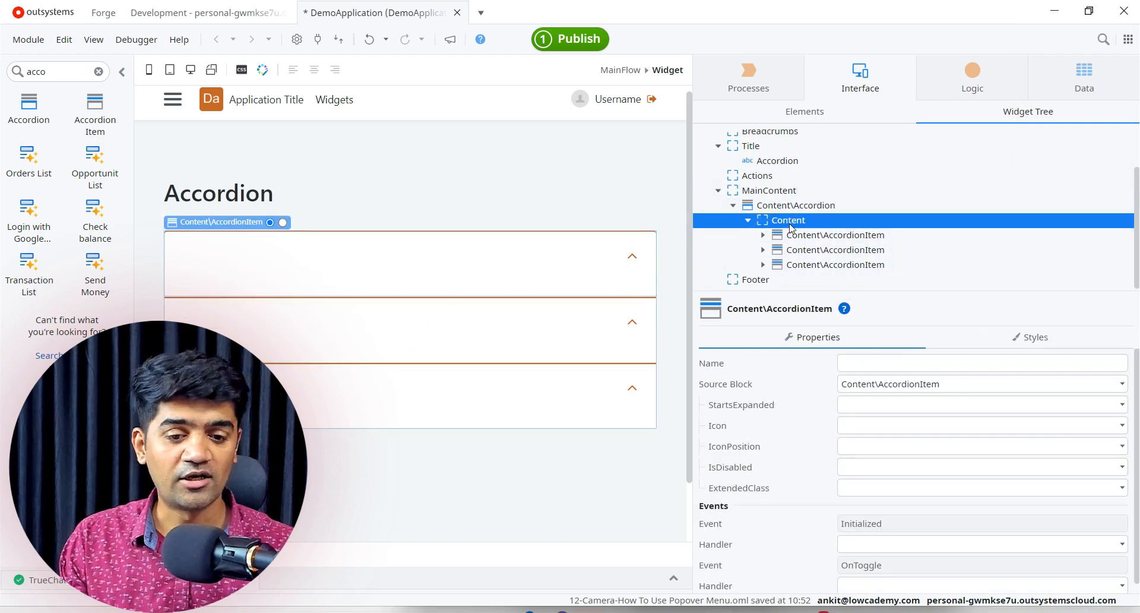
pyautogui.click(796, 204)
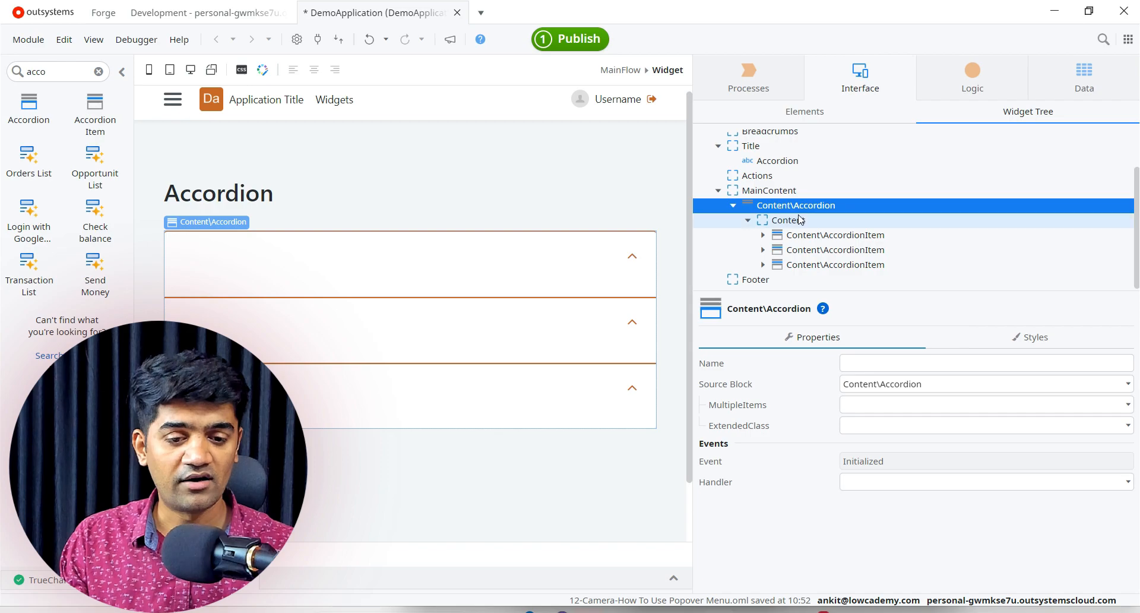
pyautogui.moveTo(803, 211)
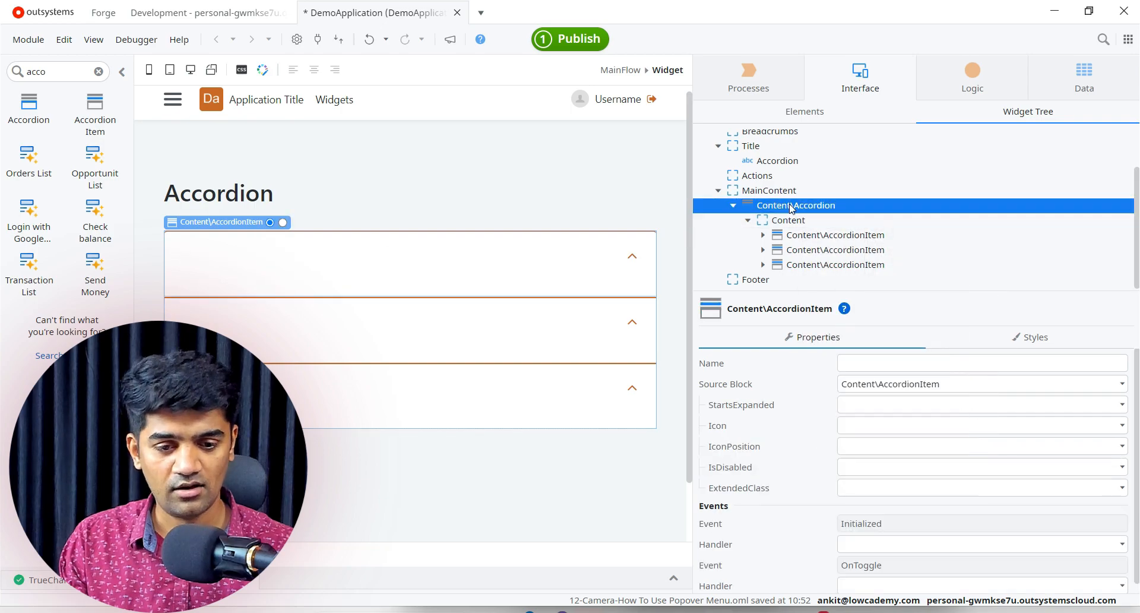
pyautogui.rightClick(796, 205)
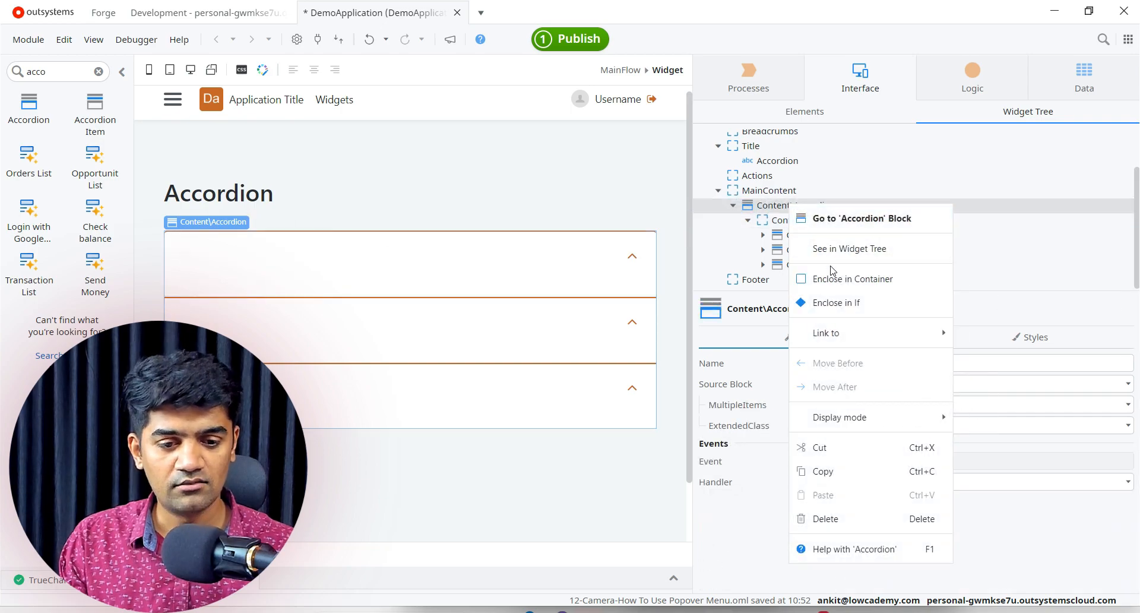
pyautogui.click(834, 235)
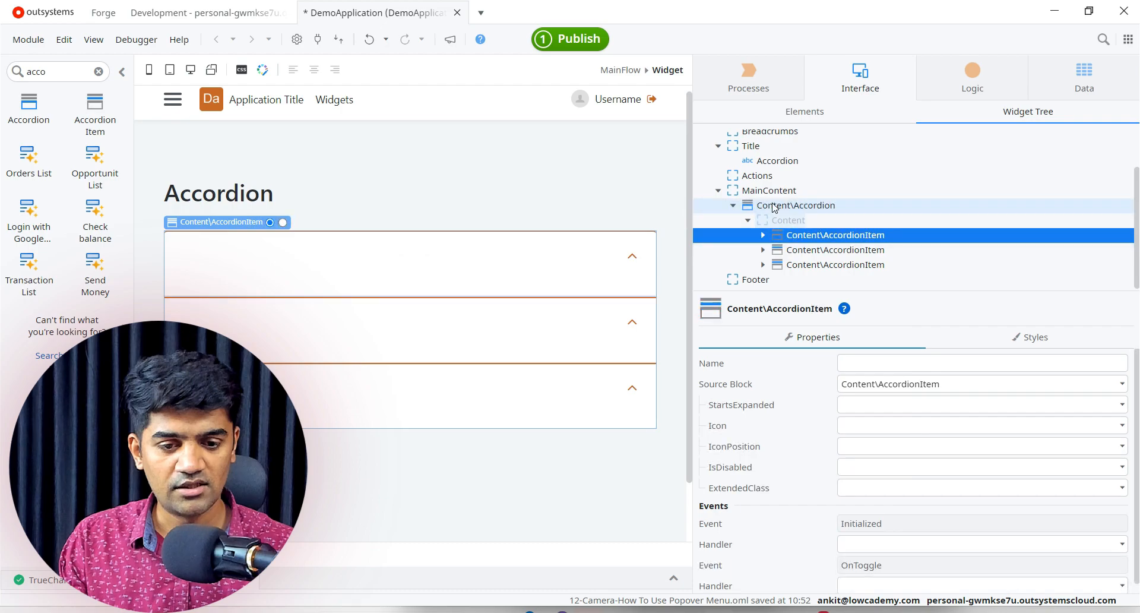
pyautogui.click(796, 205)
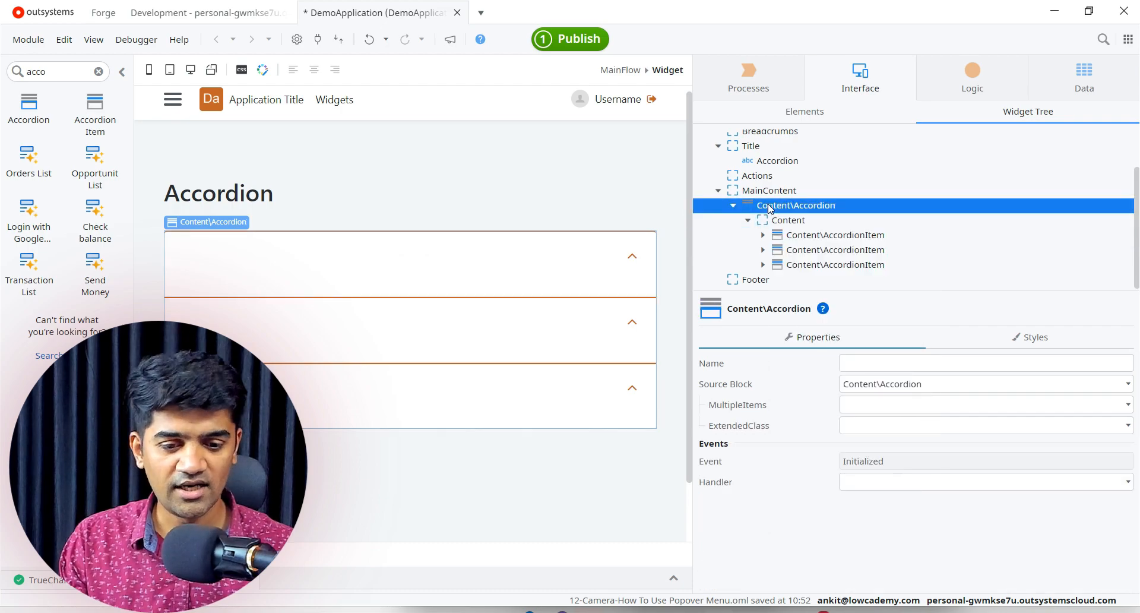
pyautogui.click(834, 264)
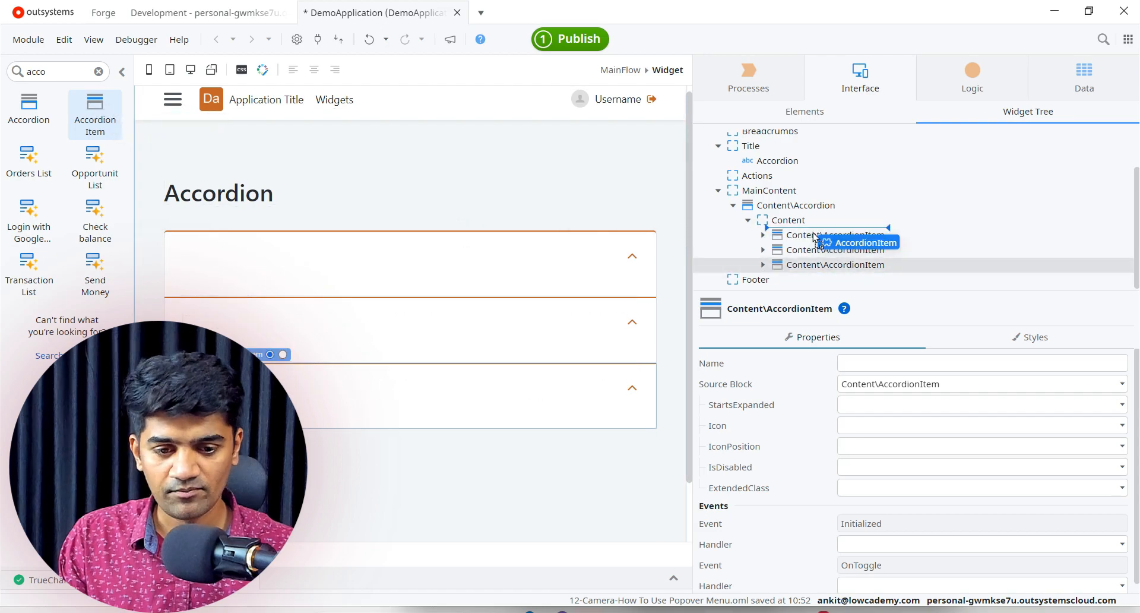
pyautogui.click(835, 220)
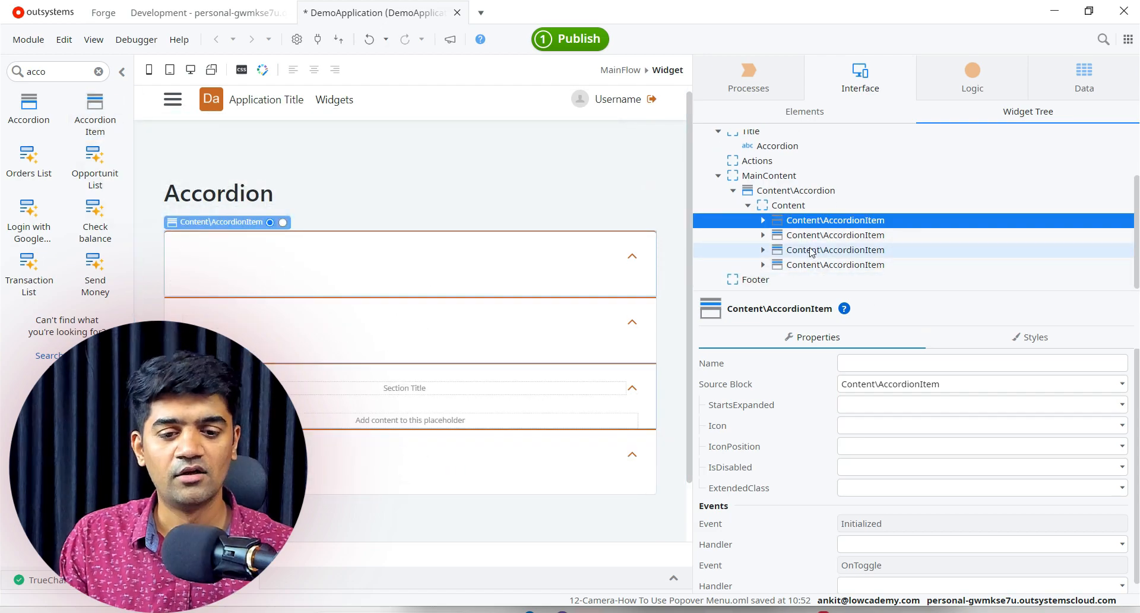
pyautogui.click(835, 264)
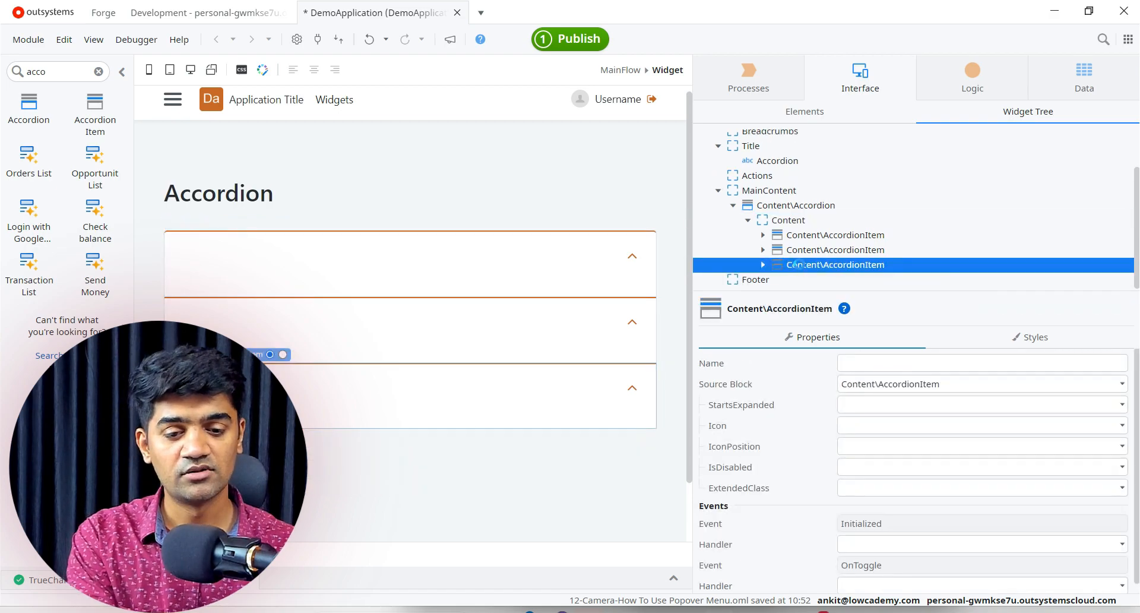
pyautogui.click(788, 220)
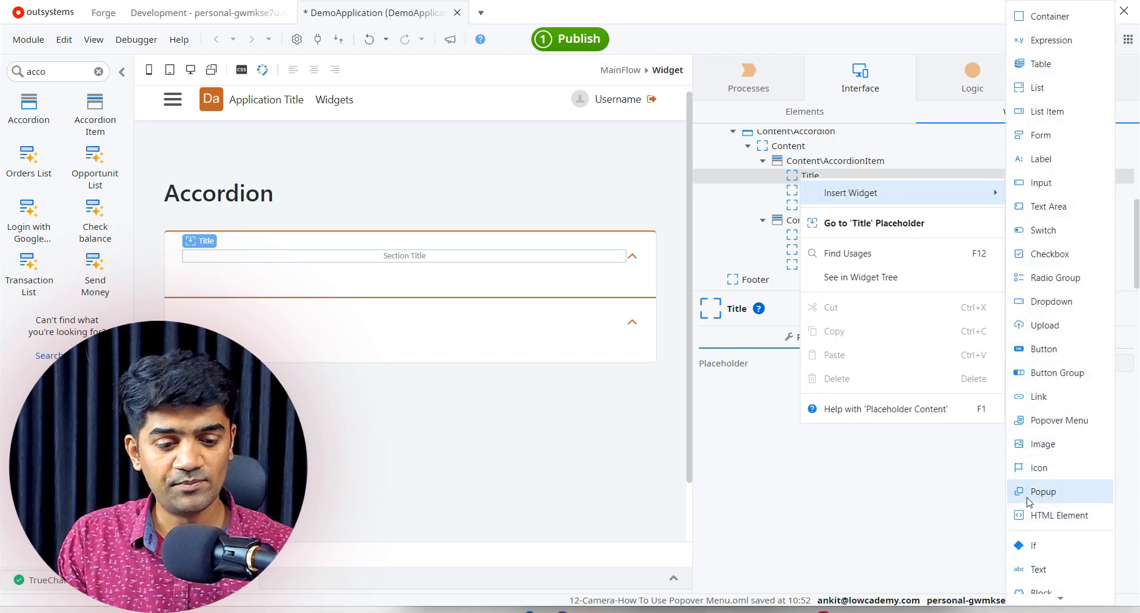
# - Title the accordion items 'Item 1' and 'Item 2' and start adding content text to the first
pyautogui.click(1037, 569)
pyautogui.write('Item 1')
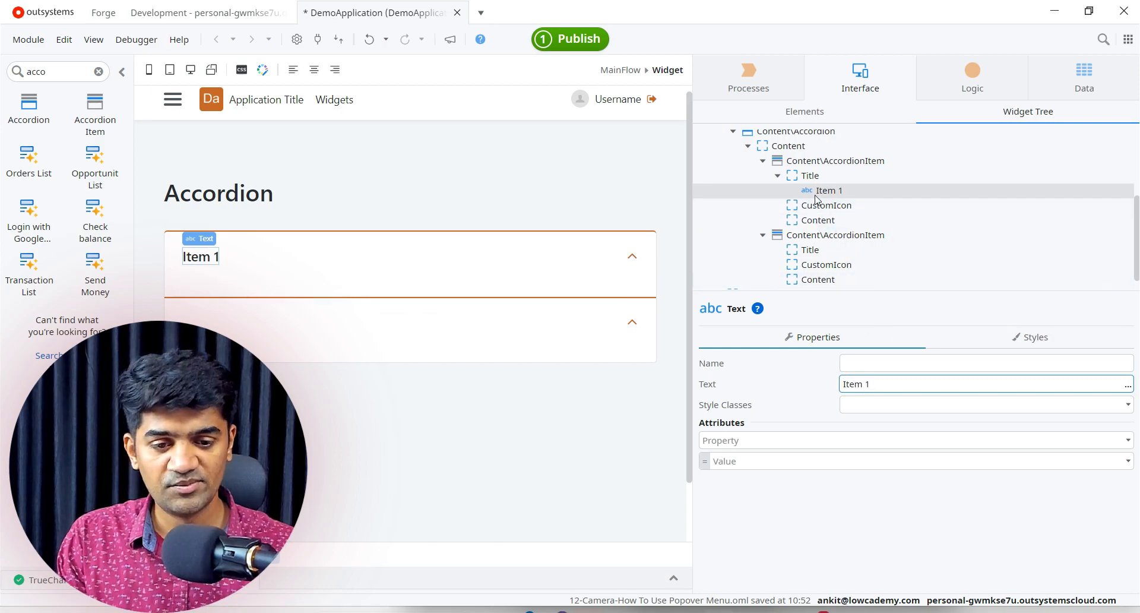
pyautogui.click(810, 249)
pyautogui.write('2')
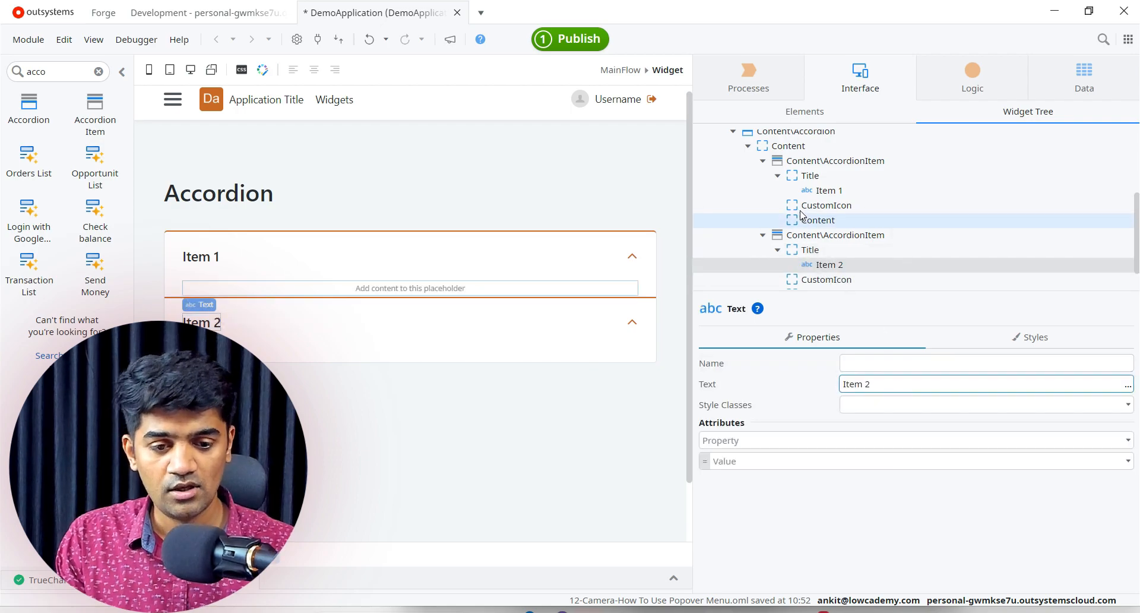
pyautogui.rightClick(813, 220)
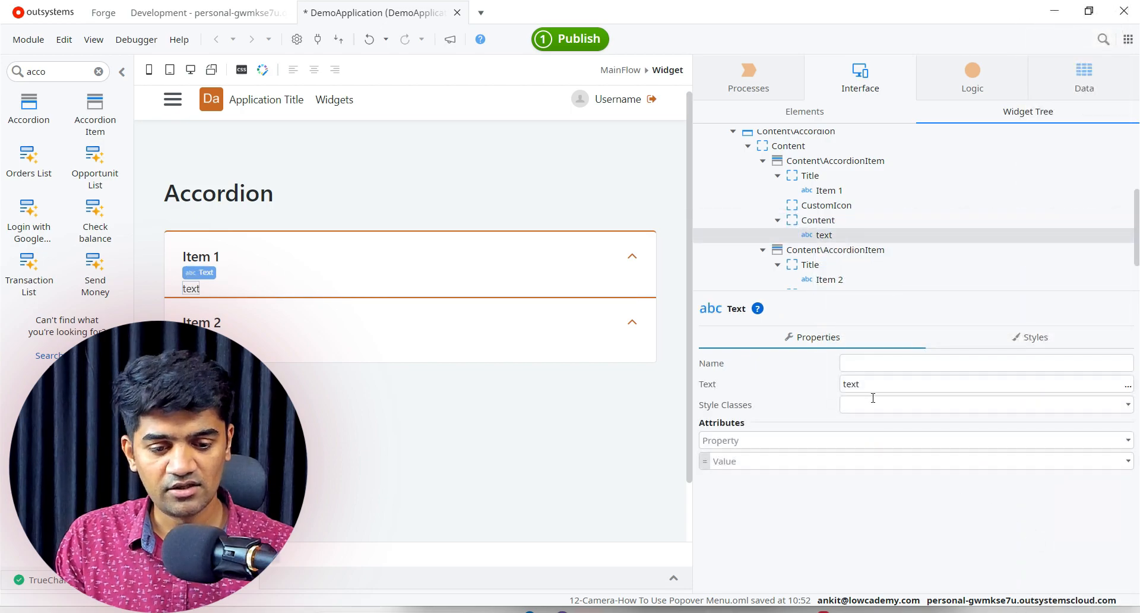
# - Enter 'This is the accordion content 1' in the first item and reuse it in the second
pyautogui.write('This is th')
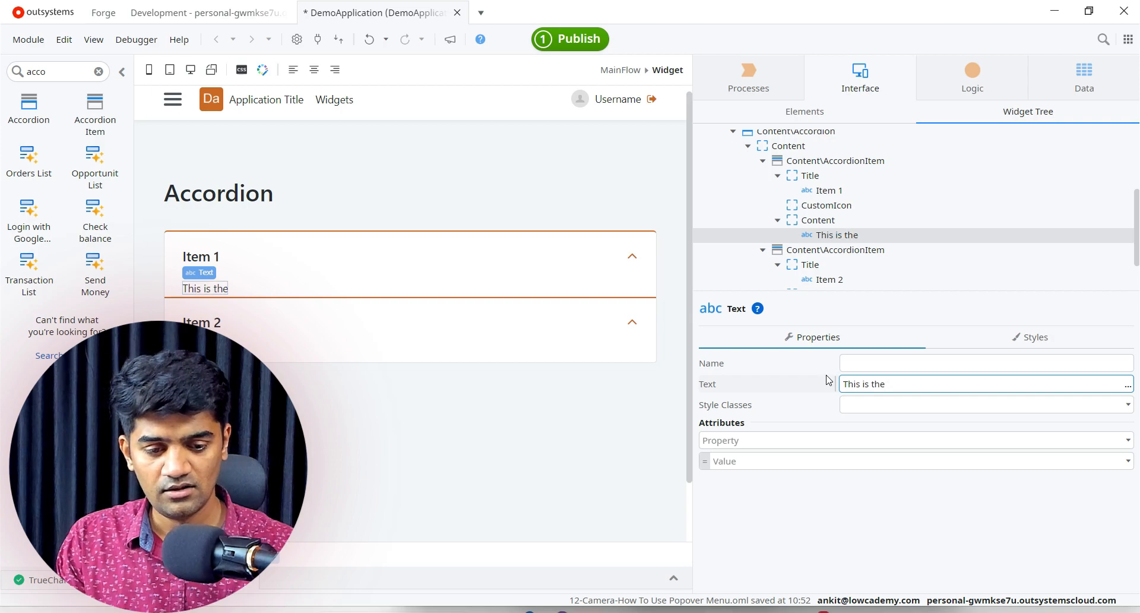
pyautogui.write('accordion c')
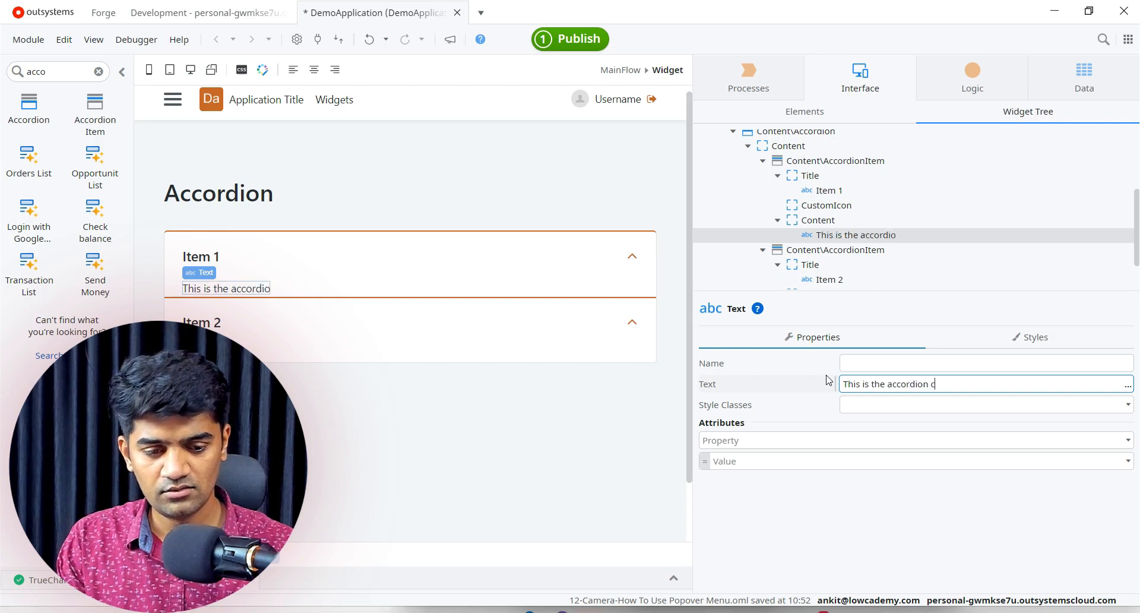
pyautogui.write('ontent 1')
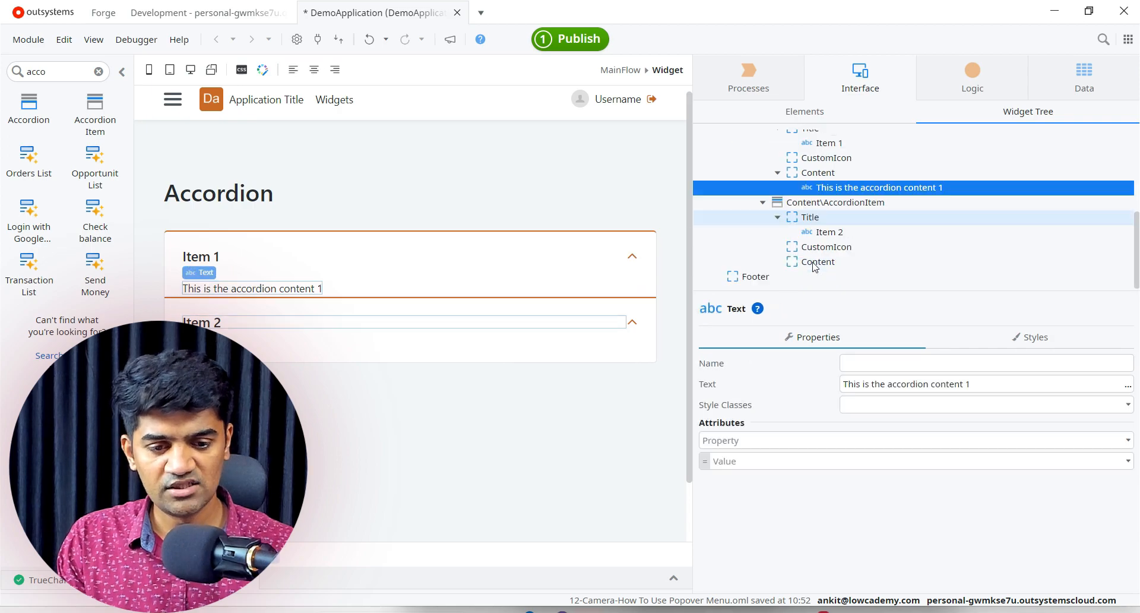
pyautogui.click(818, 264)
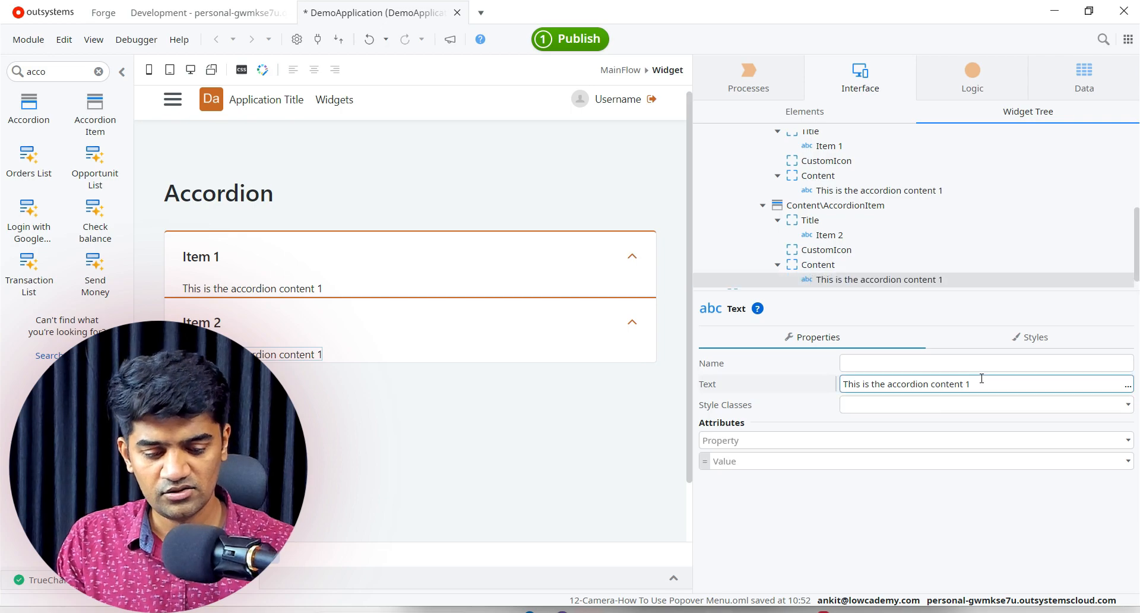
pyautogui.click(573, 408)
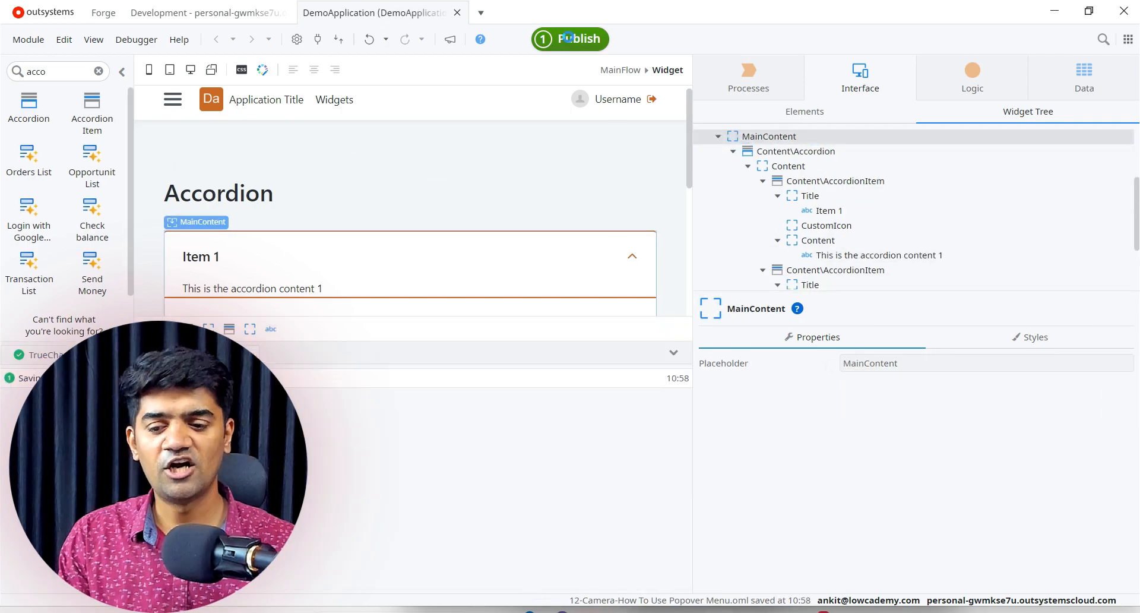
# - Publish DemoApplication with 1-Click Publish and view the two-item Accordion page in the browser
pyautogui.click(569, 39)
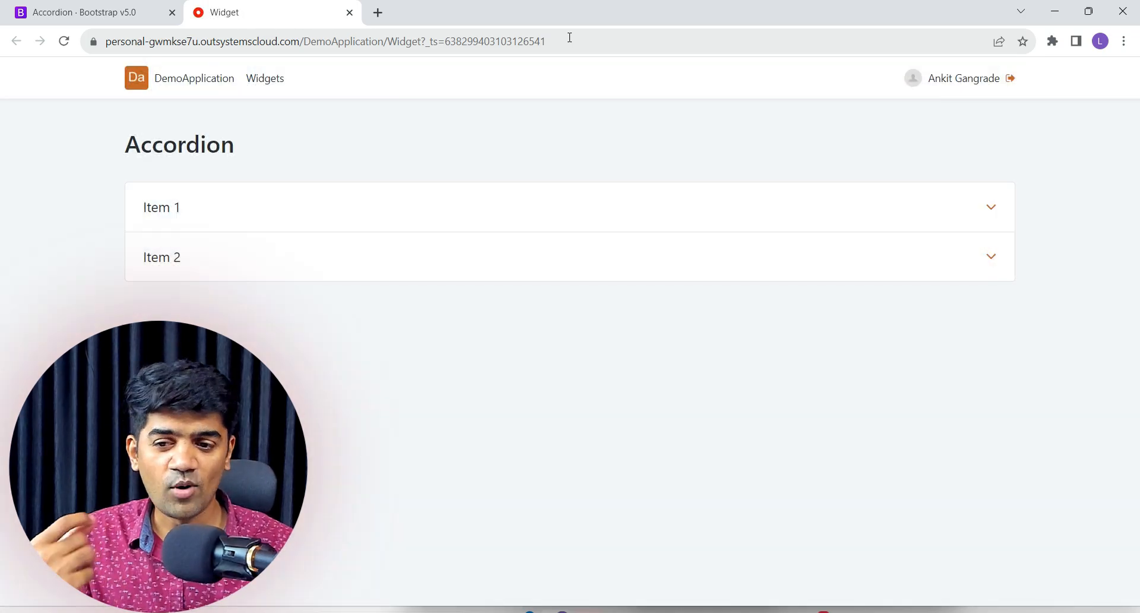
pyautogui.moveTo(478, 232)
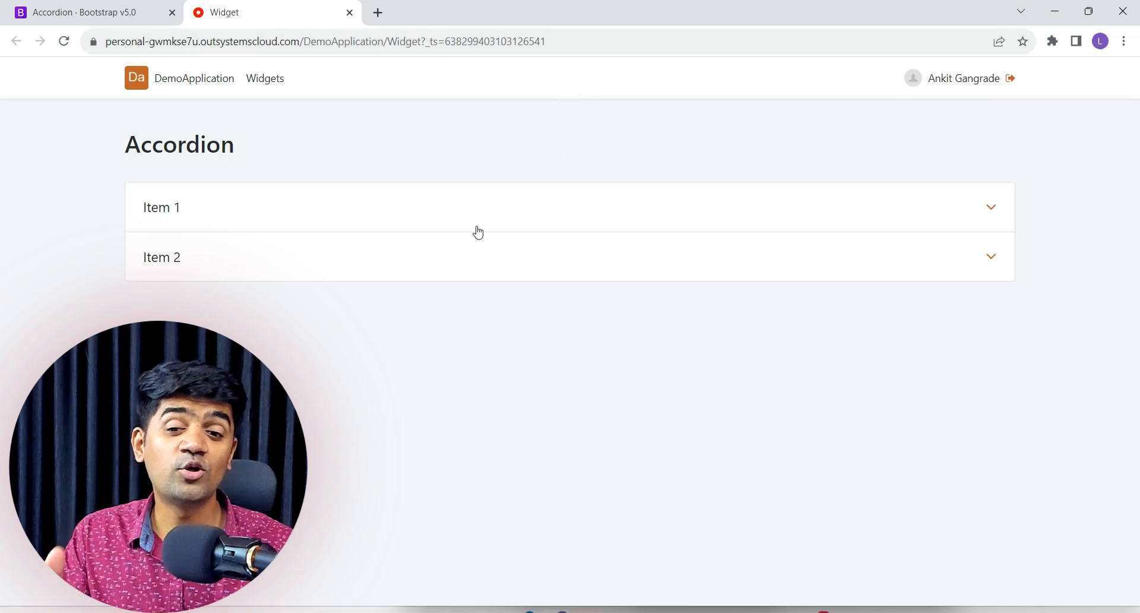
pyautogui.moveTo(491, 248)
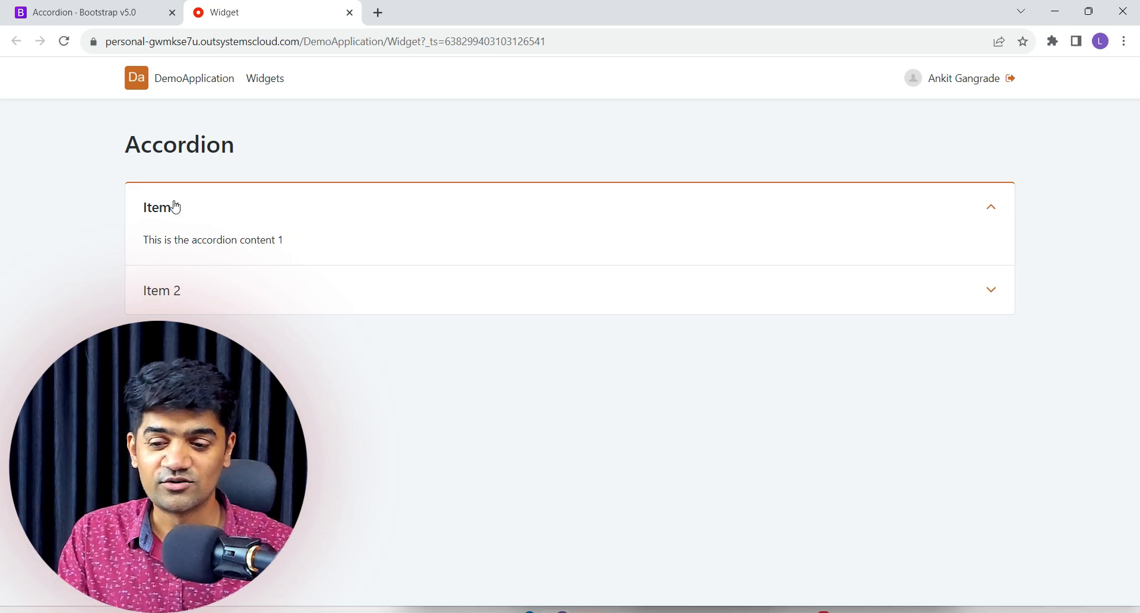
pyautogui.moveTo(120, 217)
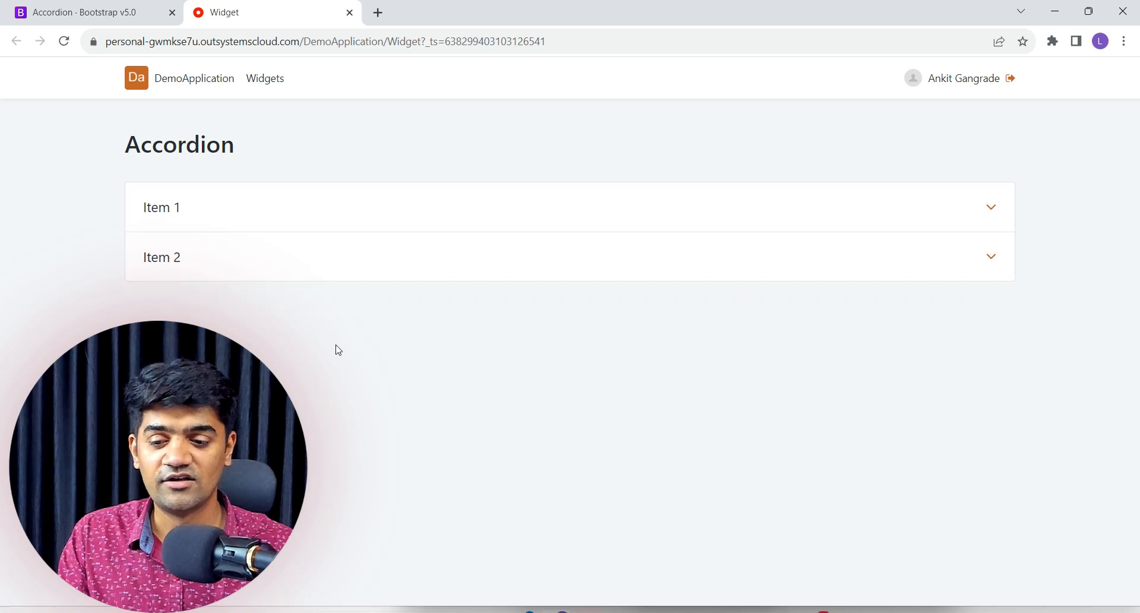
pyautogui.moveTo(350, 327)
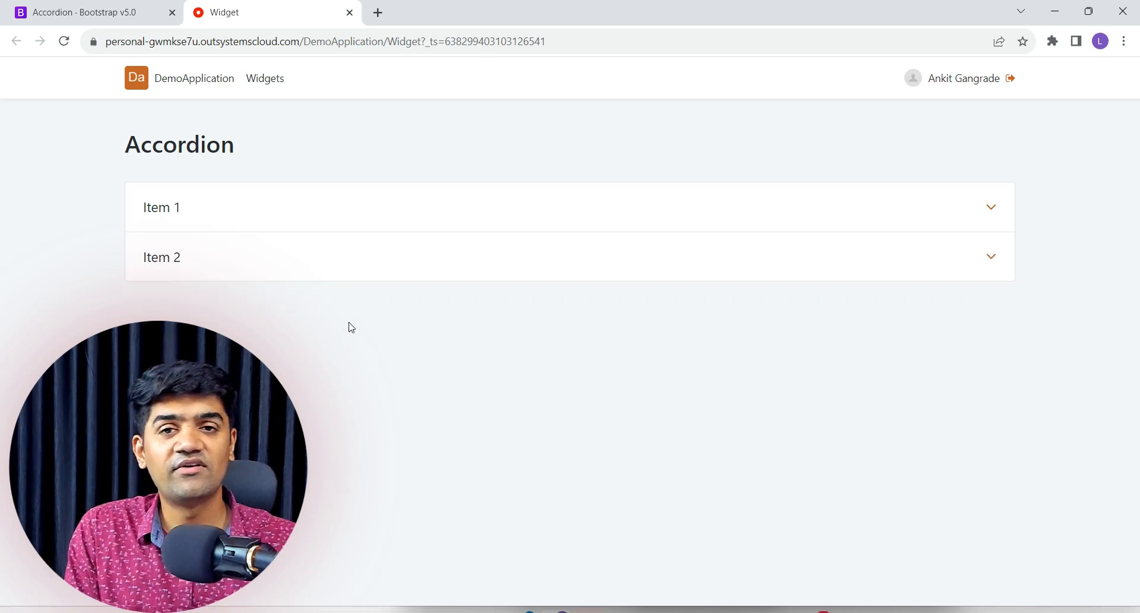